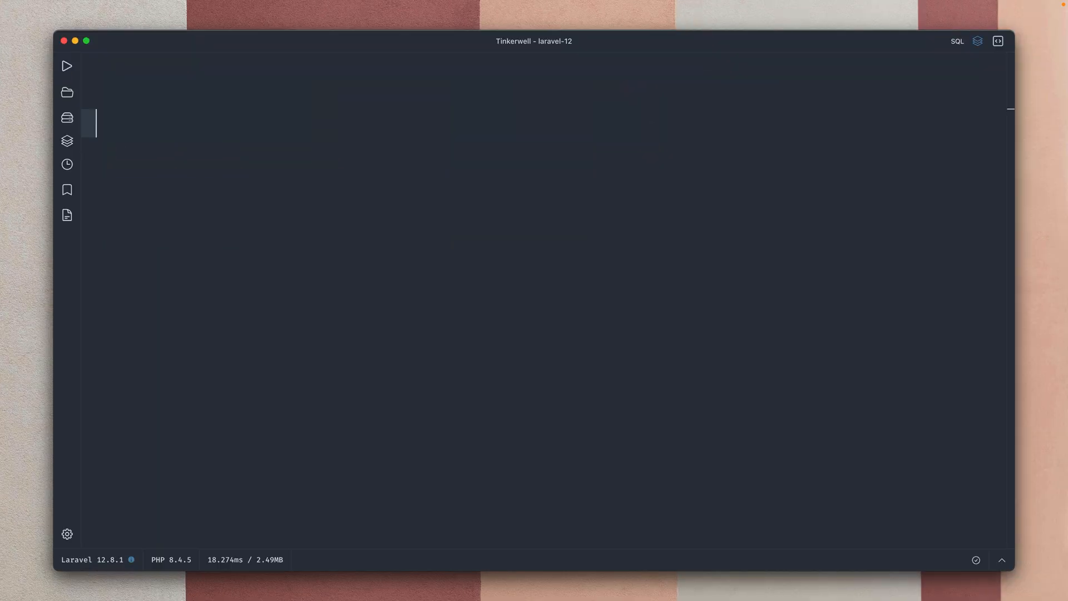
# Step: Run User::first() and scroll through the returned user record, including password and remember_token
pyautogui.write('User::first();')
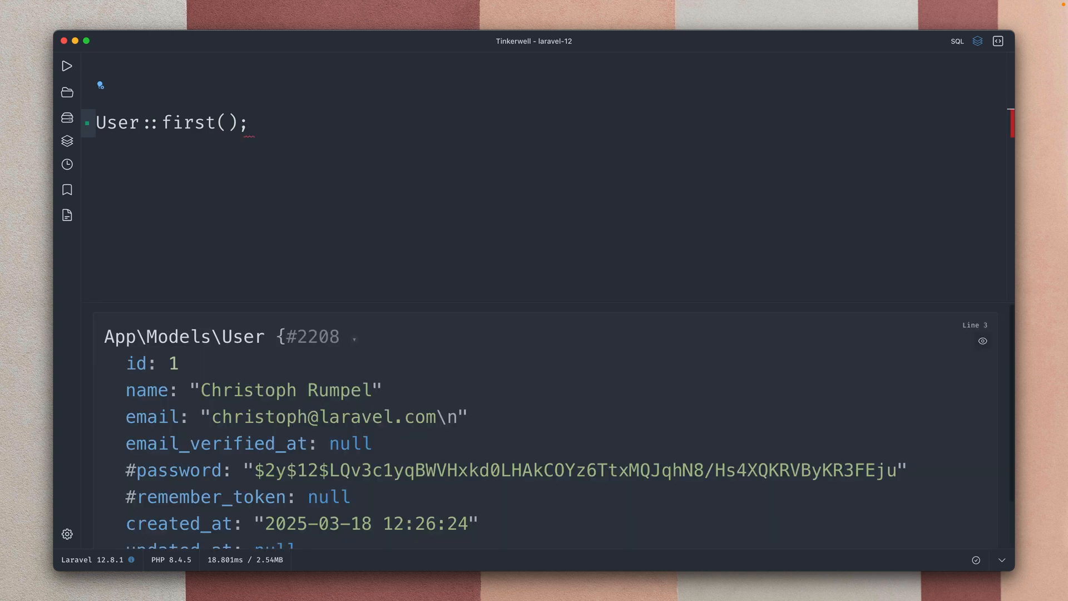
pyautogui.moveTo(185, 414)
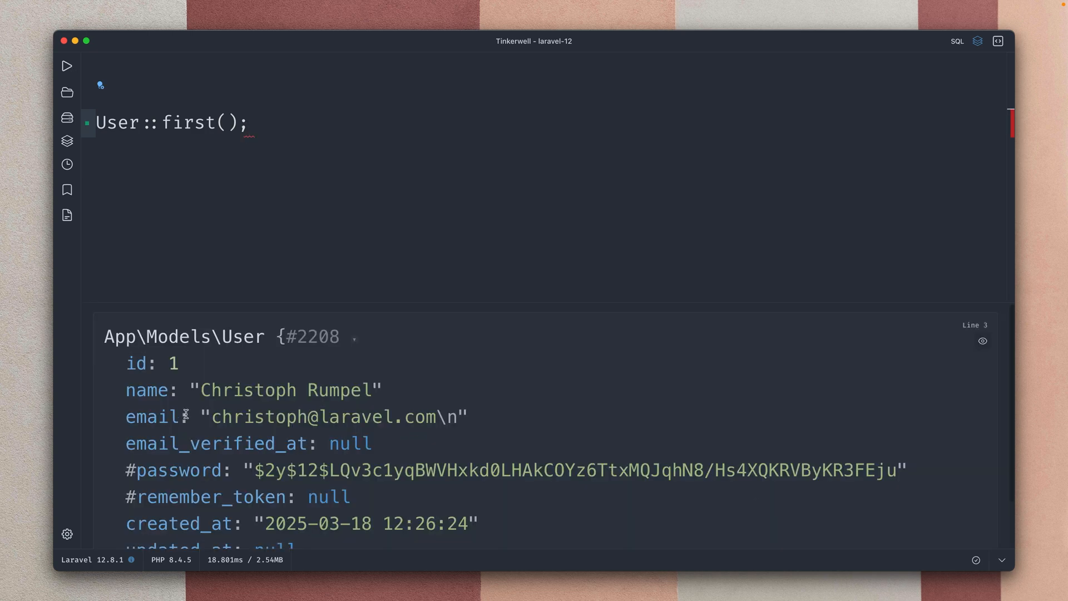
pyautogui.scroll(-3)
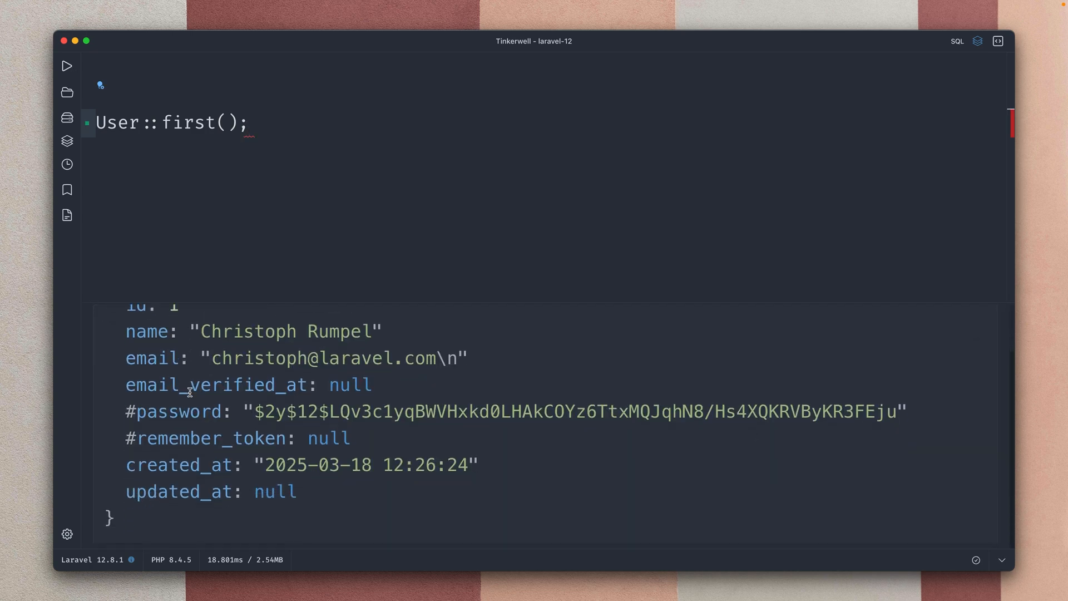
pyautogui.scroll(3)
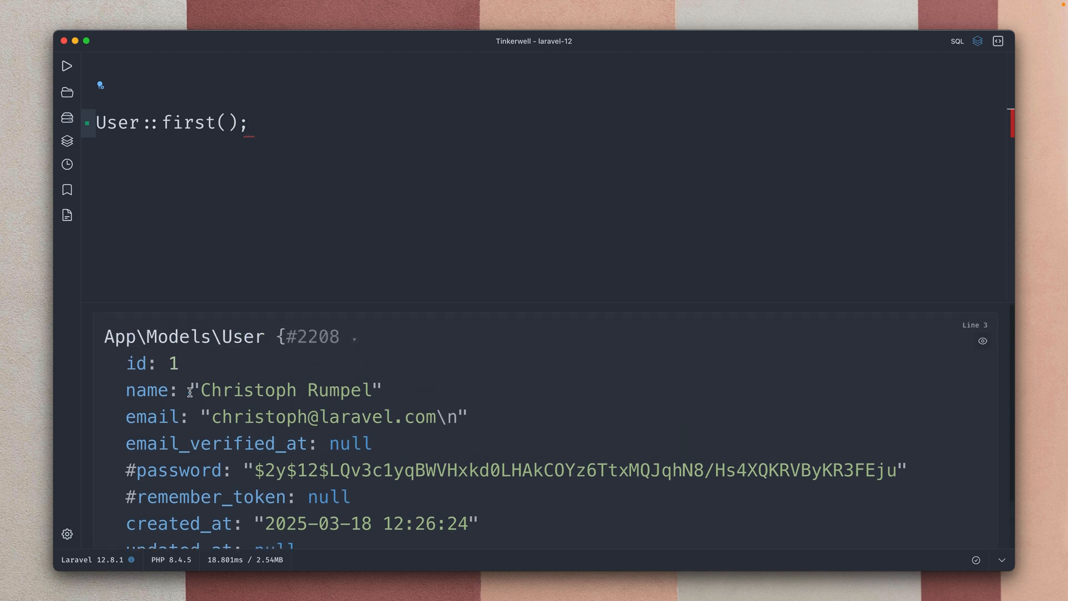
pyautogui.scroll(-3)
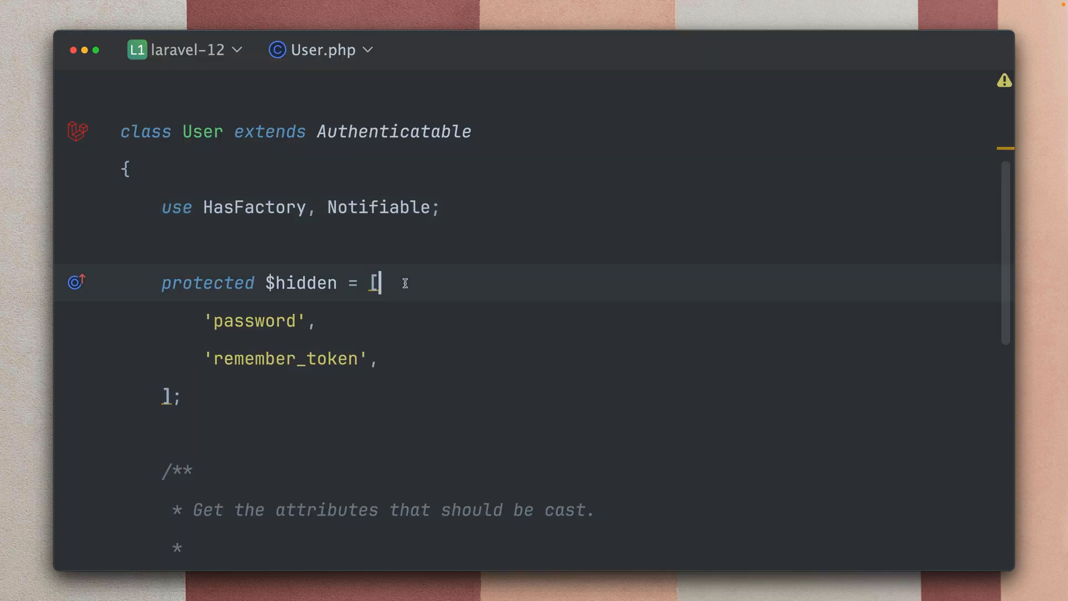
pyautogui.doubleClick(299, 283)
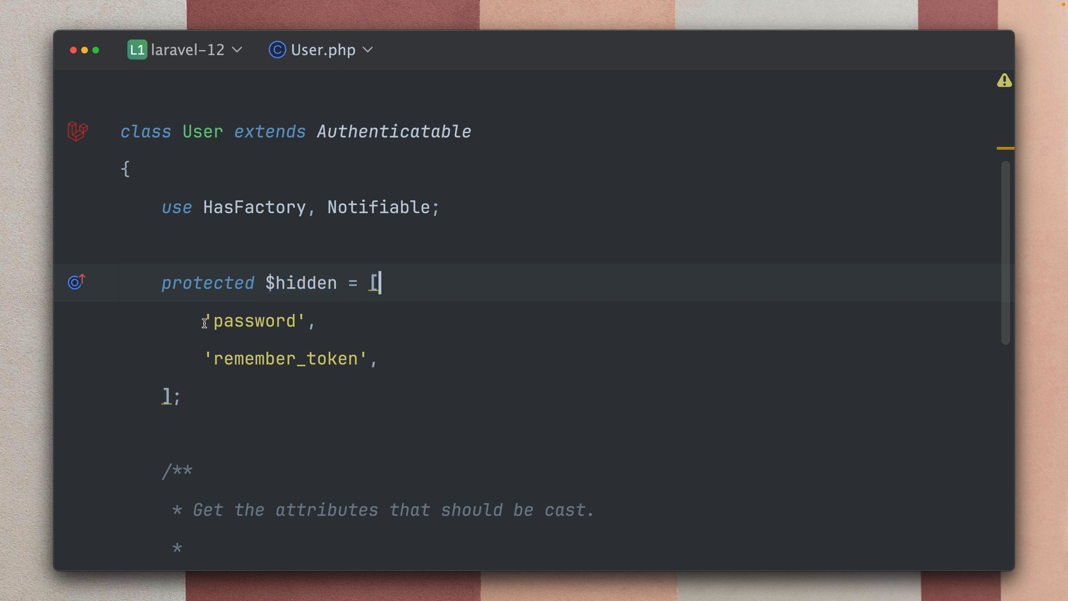
pyautogui.doubleClick(291, 359)
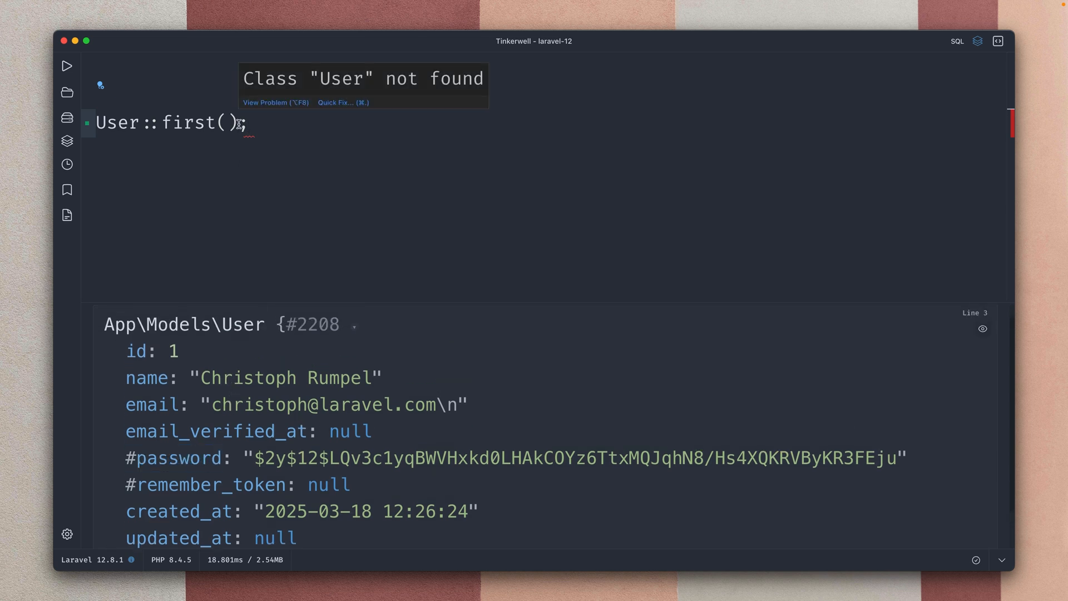
# Step: Run User::first()->toArray() to get a six-key array without password or remember_token
pyautogui.write('->toArra')
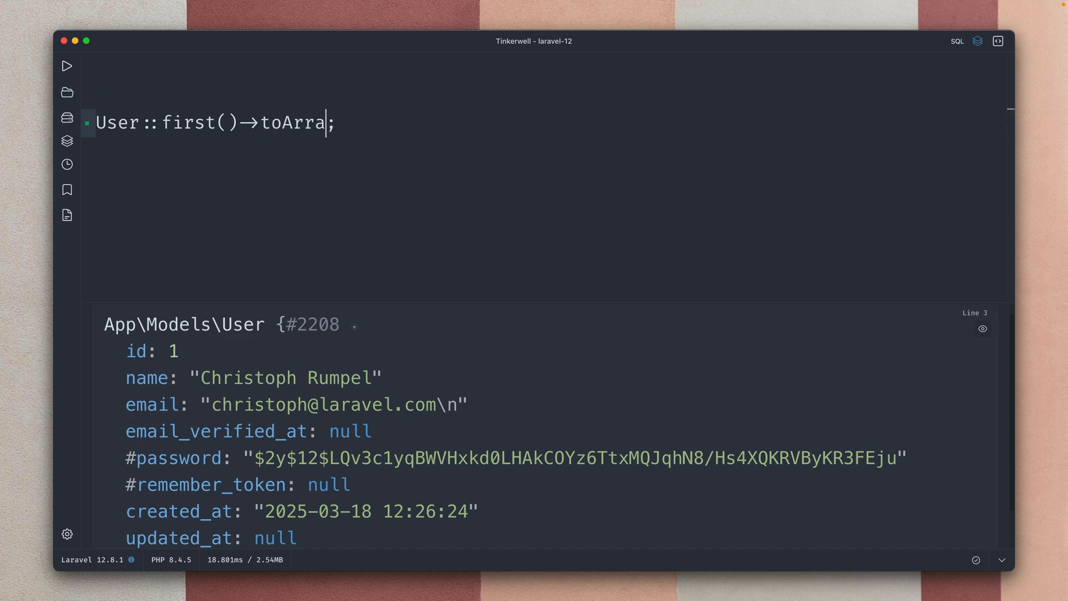
pyautogui.write('y()')
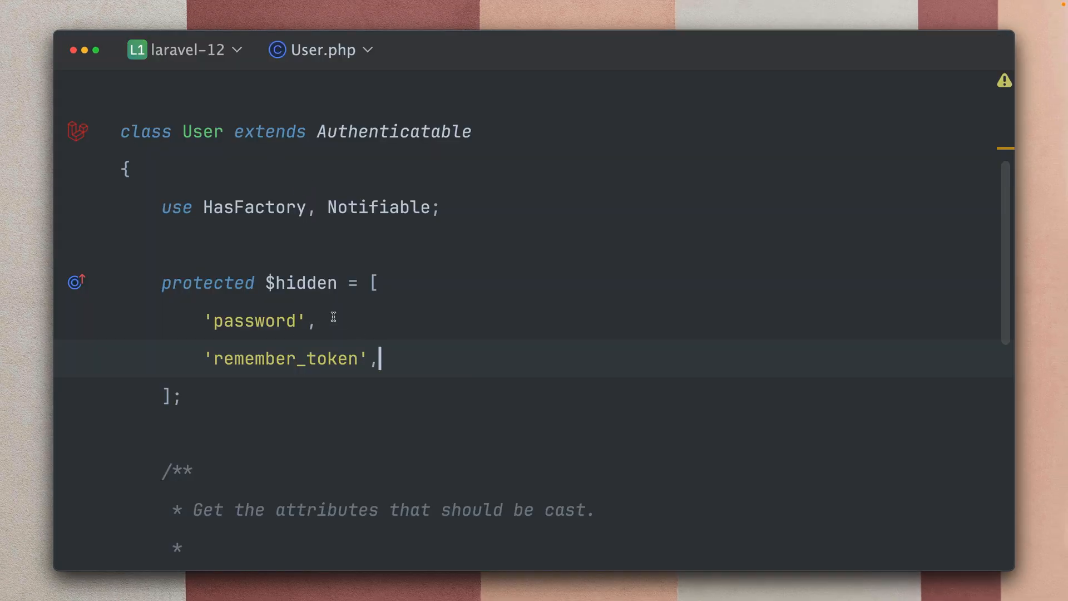
pyautogui.doubleClick(301, 283)
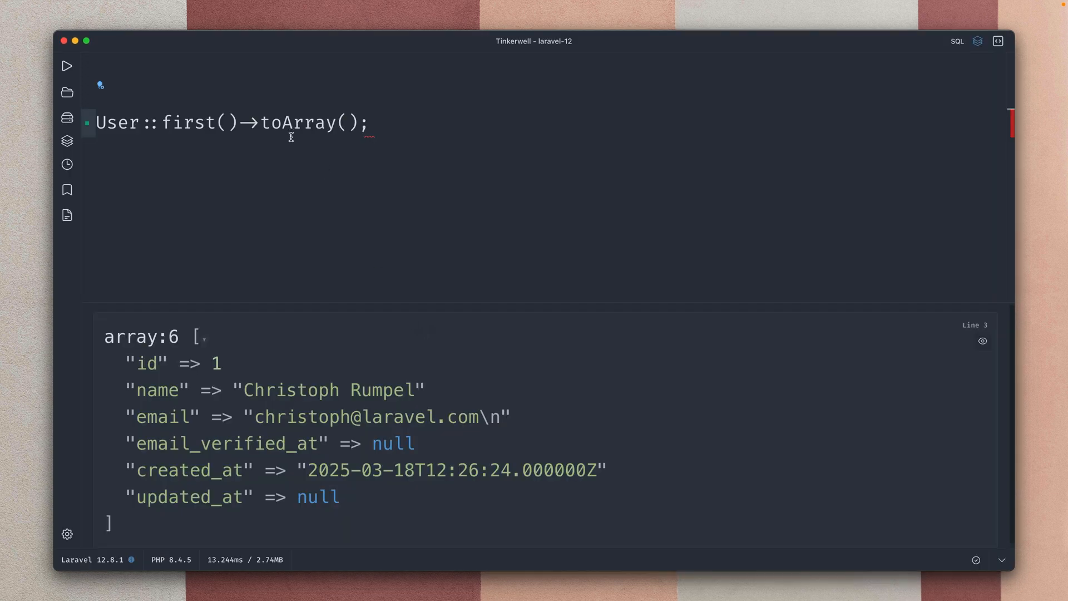
# Step: Chain ->makeHidden('name') before ->toArray() and run it, yielding a five-key array
pyautogui.write('makd')
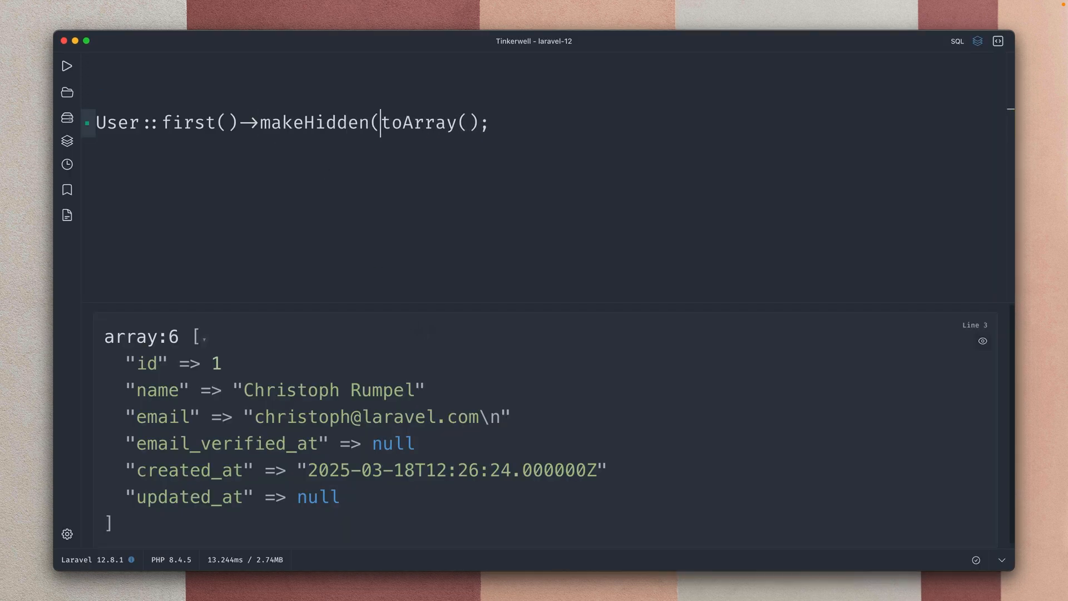
pyautogui.write("'name")
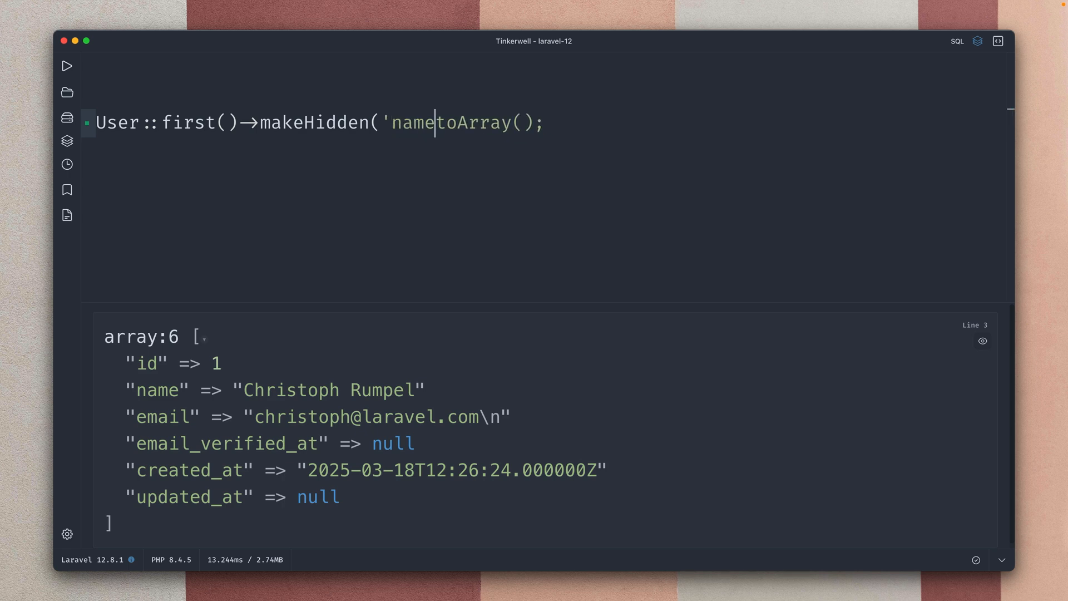
pyautogui.write("')->")
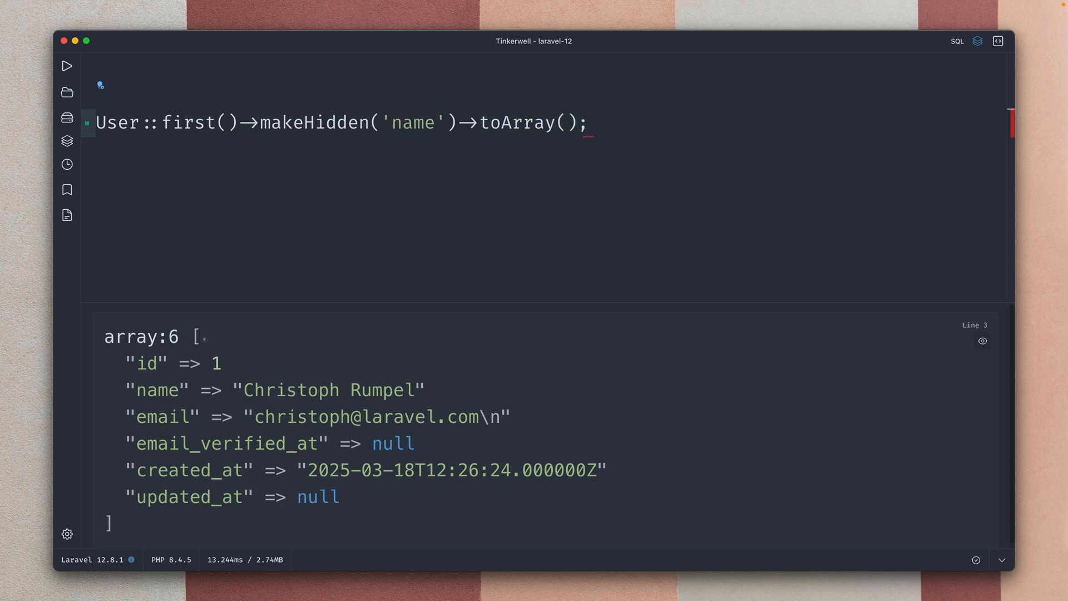
pyautogui.click(67, 66)
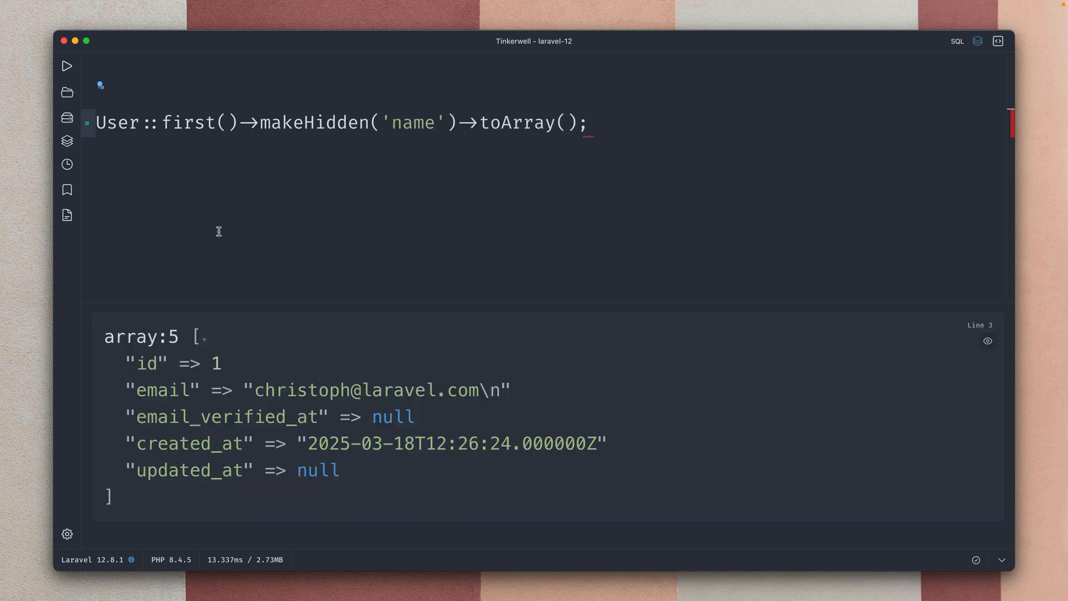
pyautogui.moveTo(191, 370)
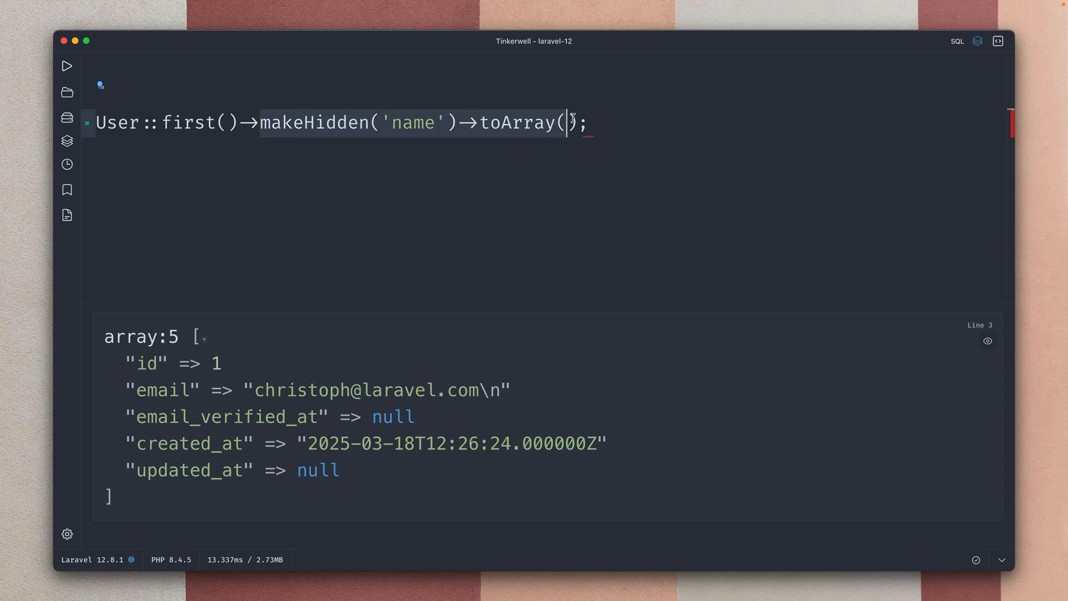
# Step: Run User::first()->only('email'), then add 'name' as a second argument and rerun
pyautogui.write("only('emai")
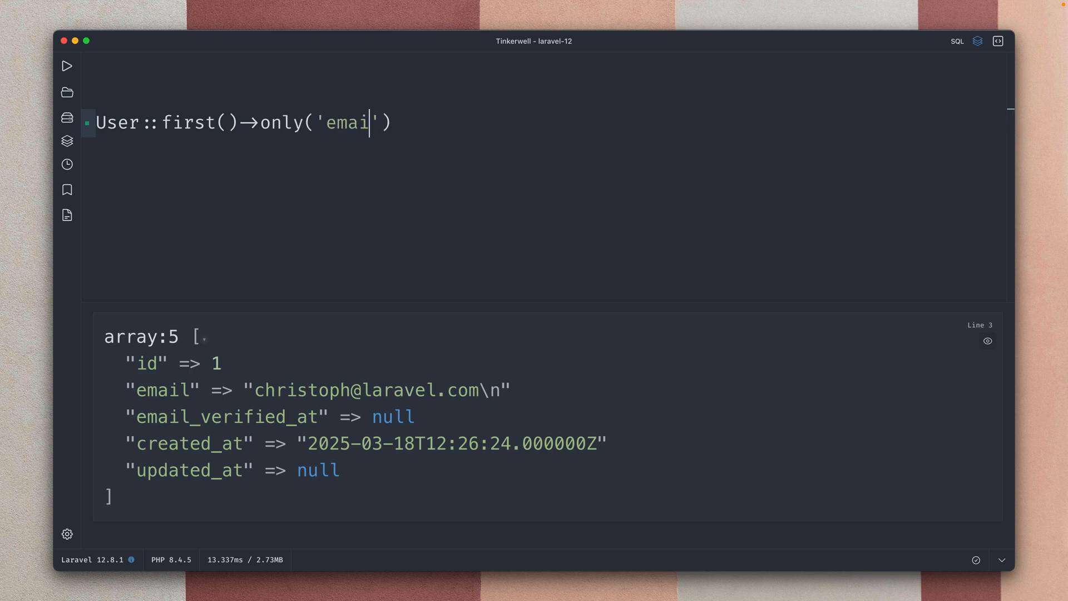
pyautogui.write('l);')
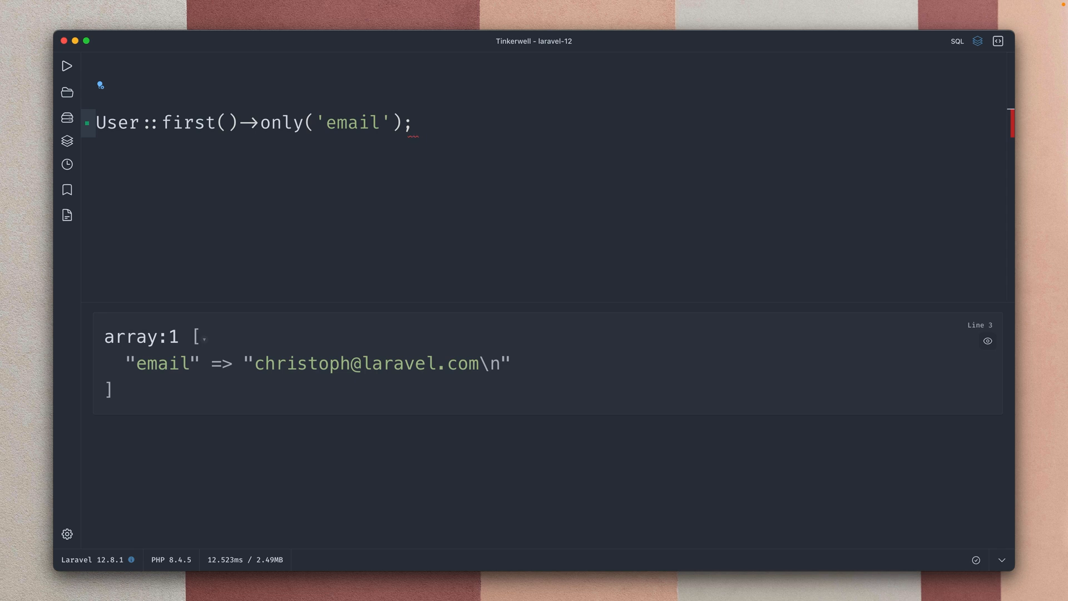
pyautogui.write(", 'name")
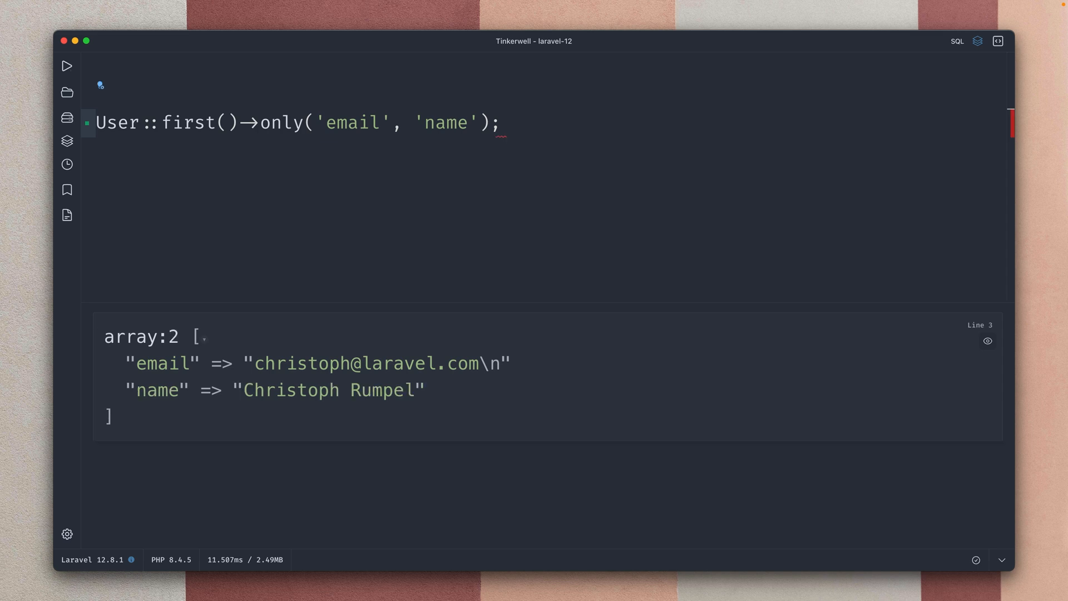
pyautogui.write('excep')
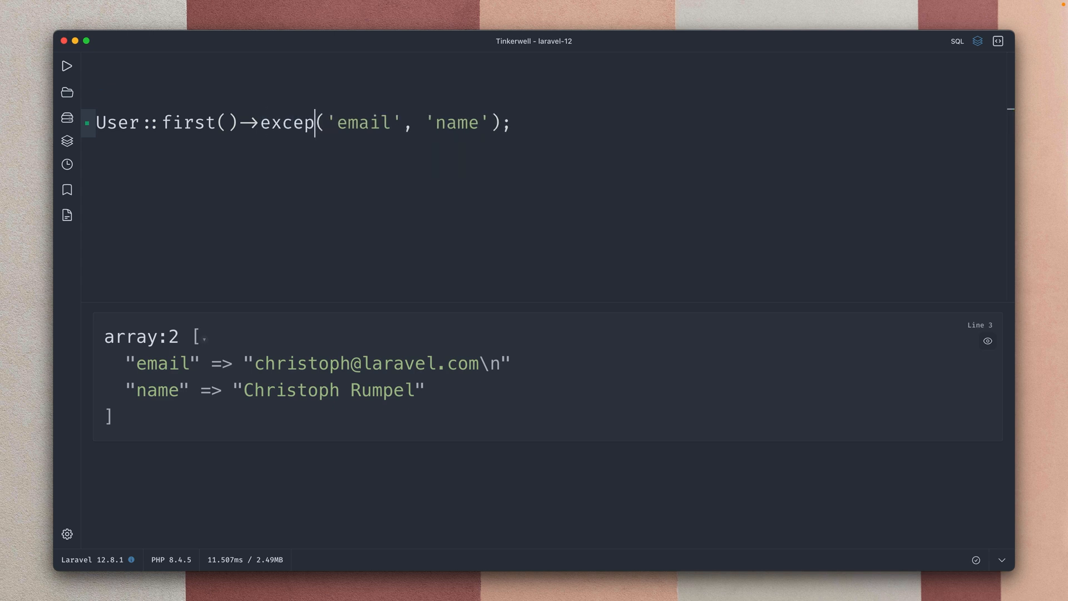
# Step: Run User::first()->except('email', 'name') to see the remaining fields, including password
pyautogui.write('t')
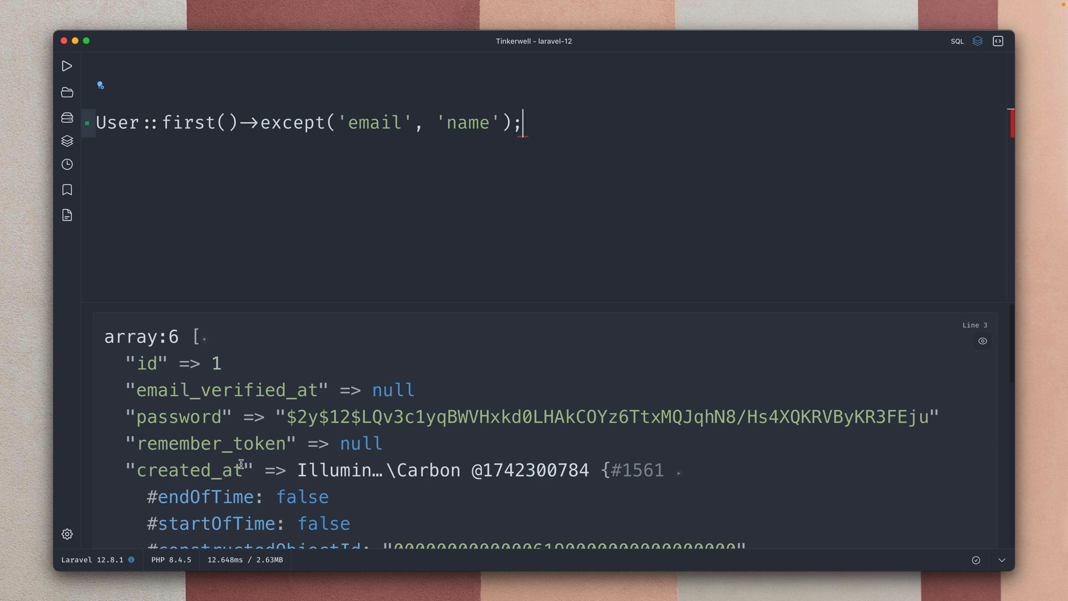
pyautogui.moveTo(282, 397)
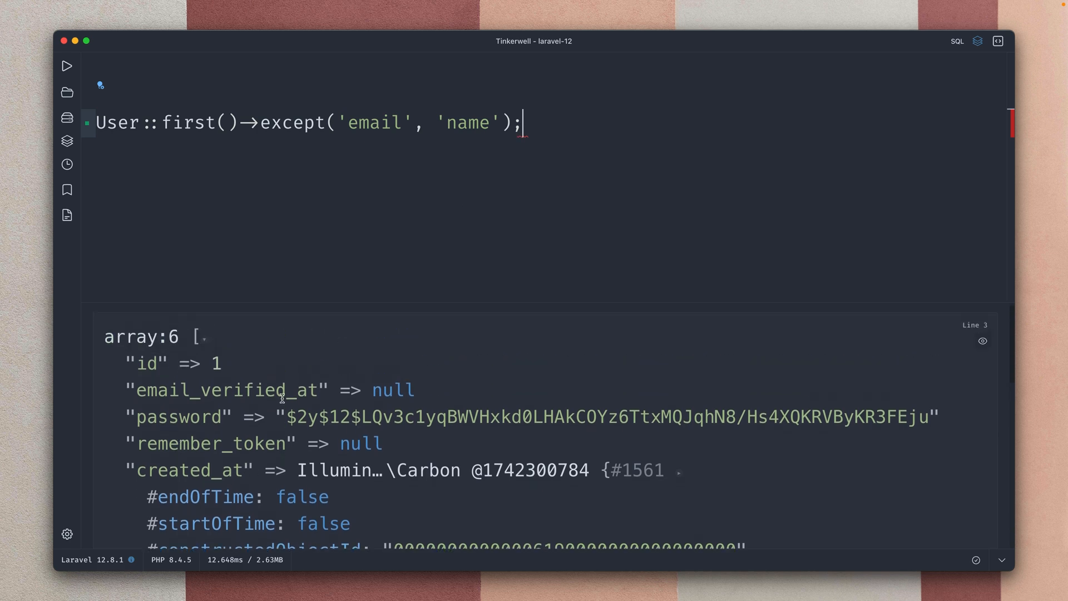
pyautogui.moveTo(410, 147)
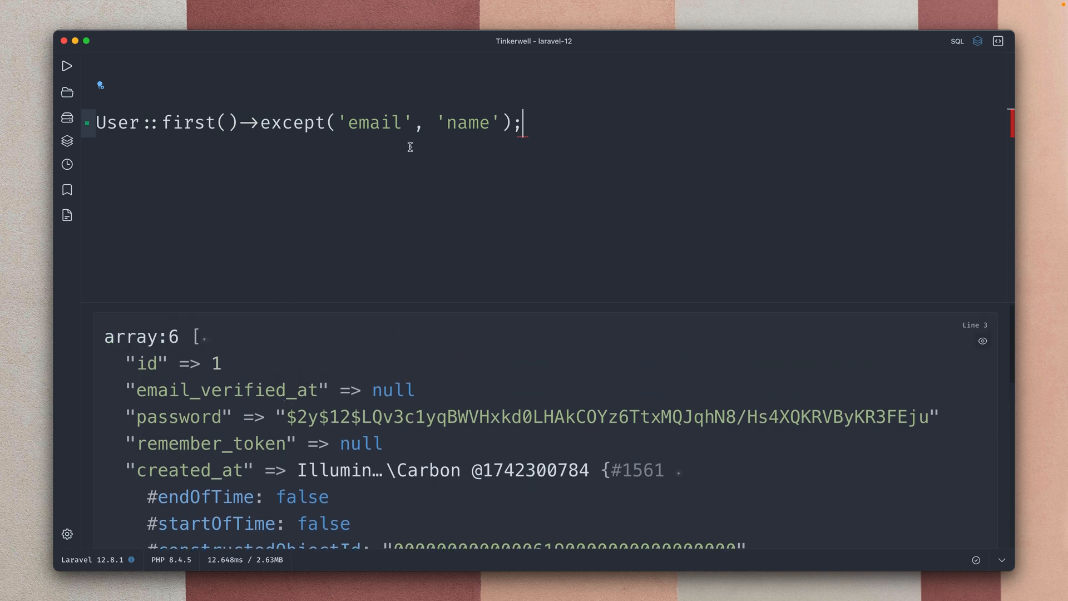
pyautogui.moveTo(297, 218)
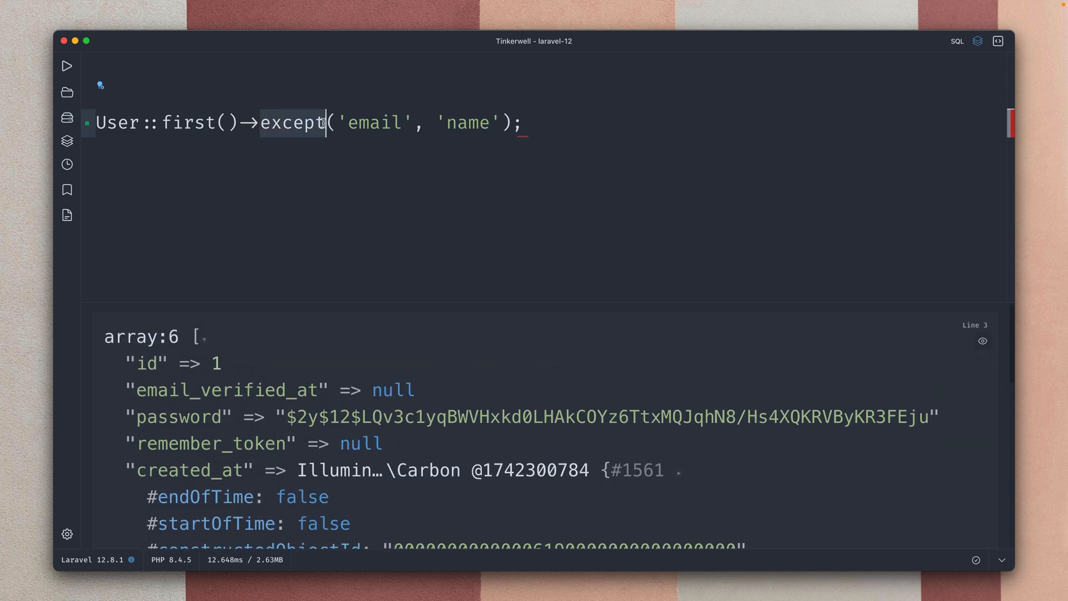
pyautogui.click(525, 123)
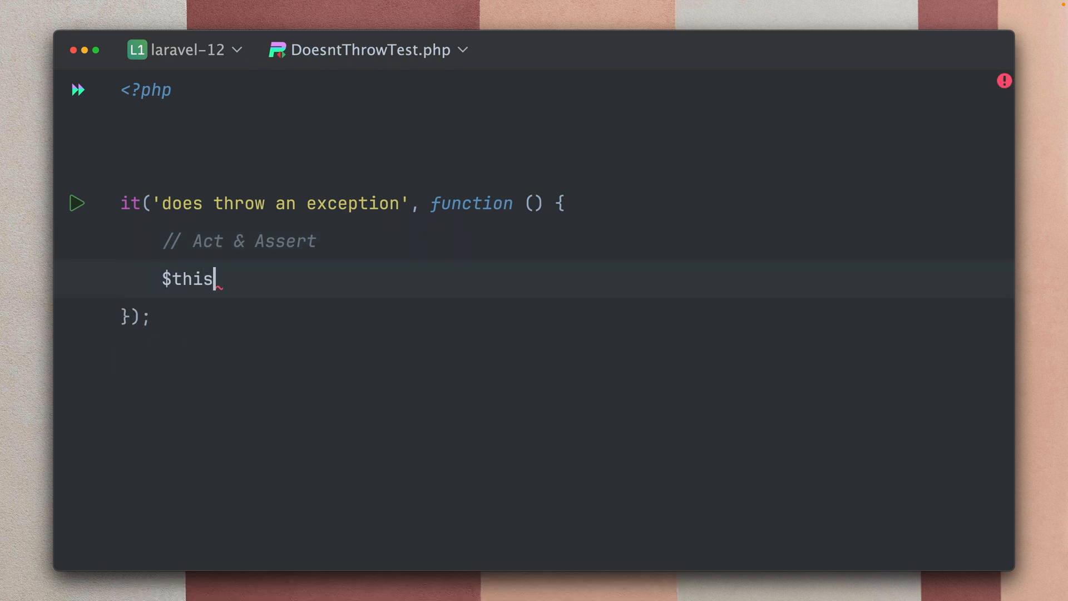
# Step: Write assertThrows resolving ImportUsersAndFail::class->handle(), import the class, and run the test
pyautogui.write('->assertThrows(function() {')
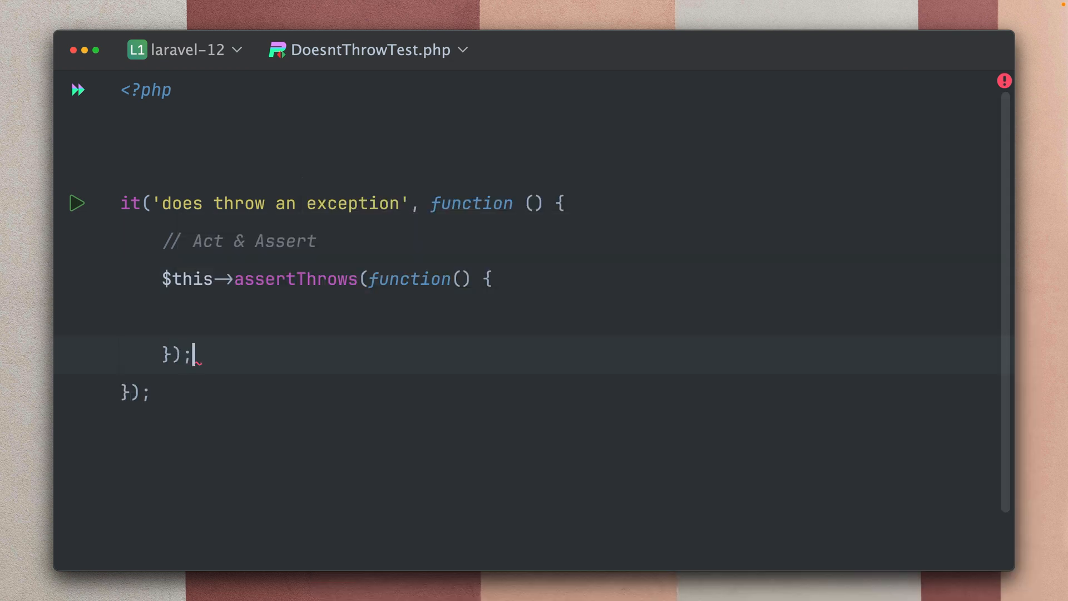
pyautogui.write('resolve()')
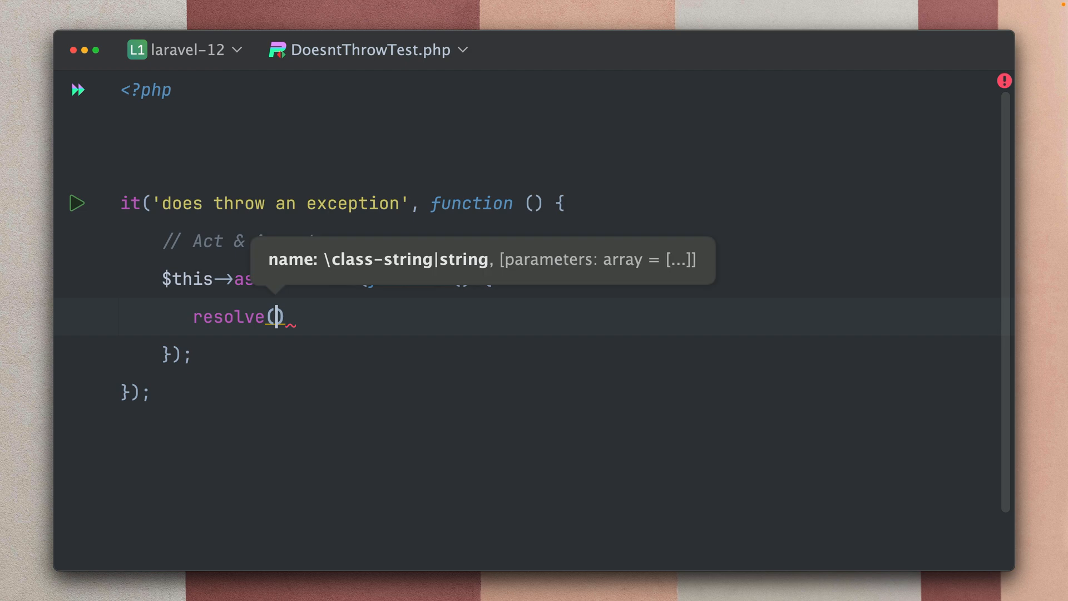
pyautogui.write('ImportUsersAndFail::class')
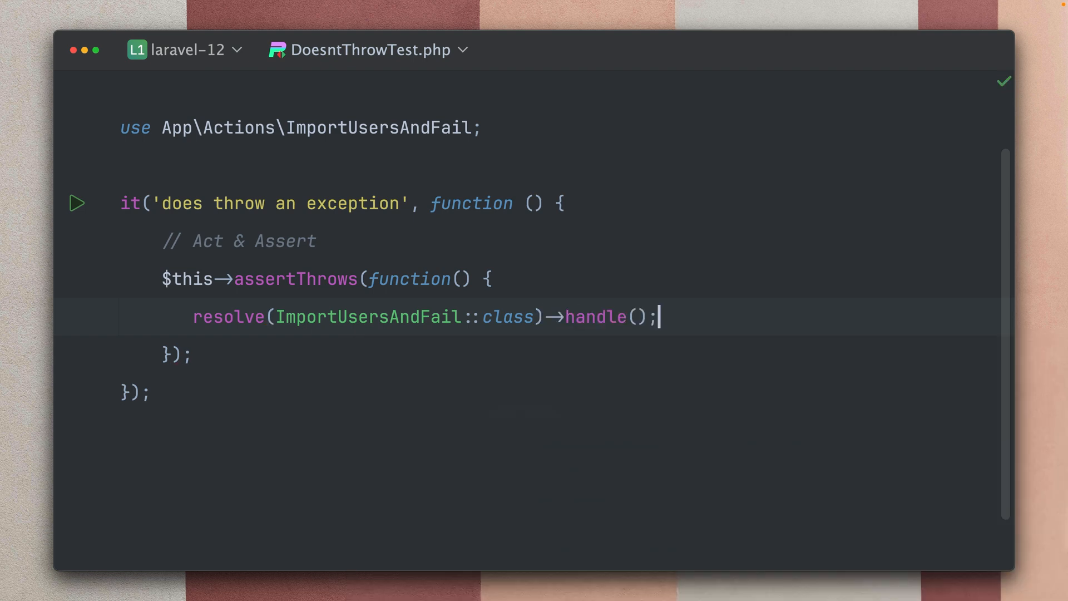
pyautogui.click(77, 203)
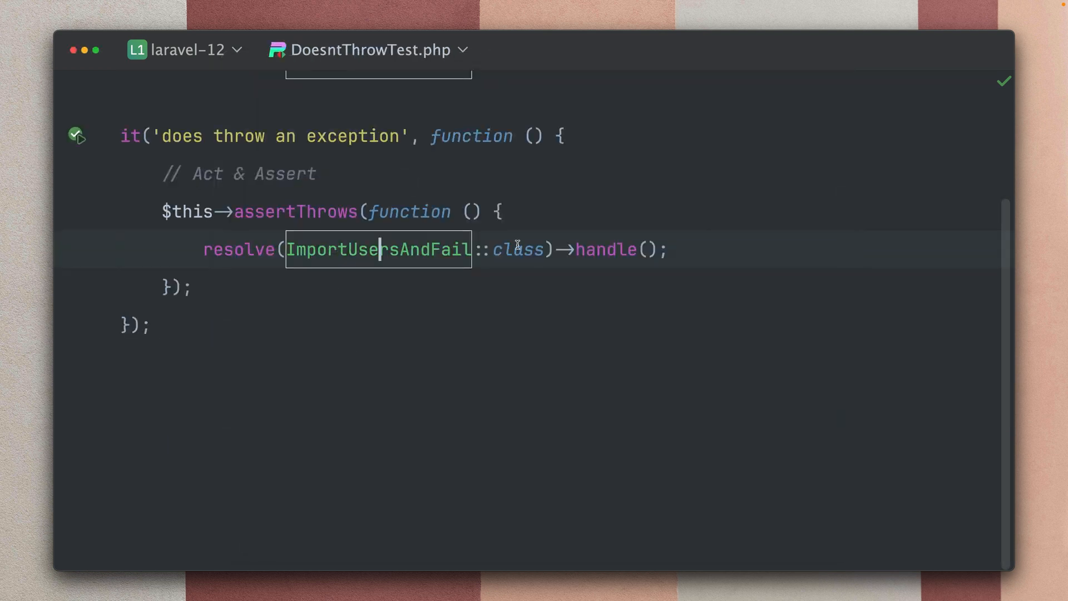
# Step: Rename the assertThrows call to assertDoesntThrow
pyautogui.doubleClick(295, 212)
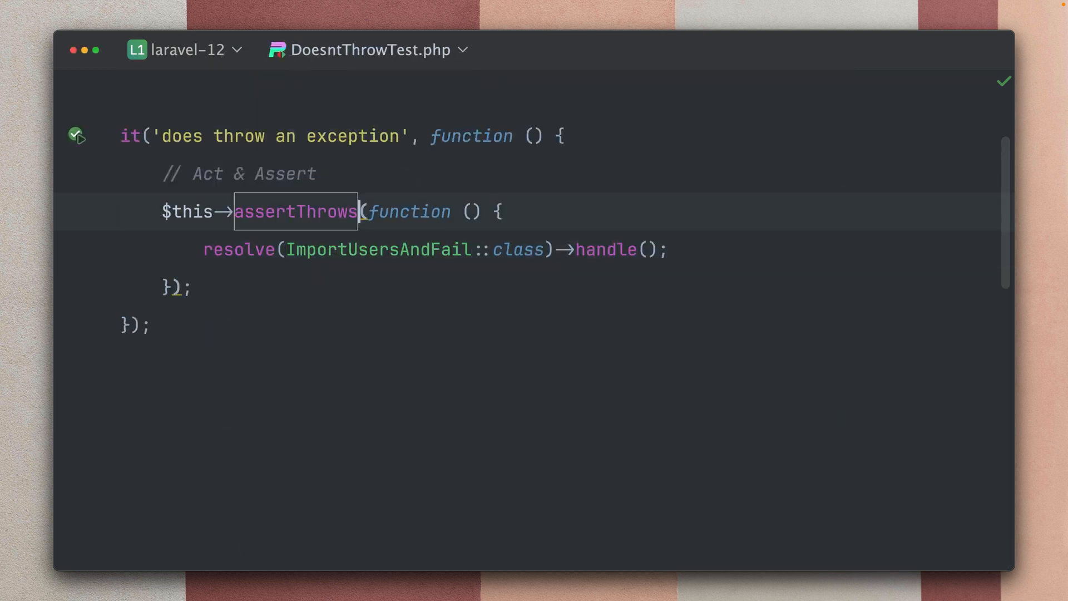
pyautogui.click(295, 212)
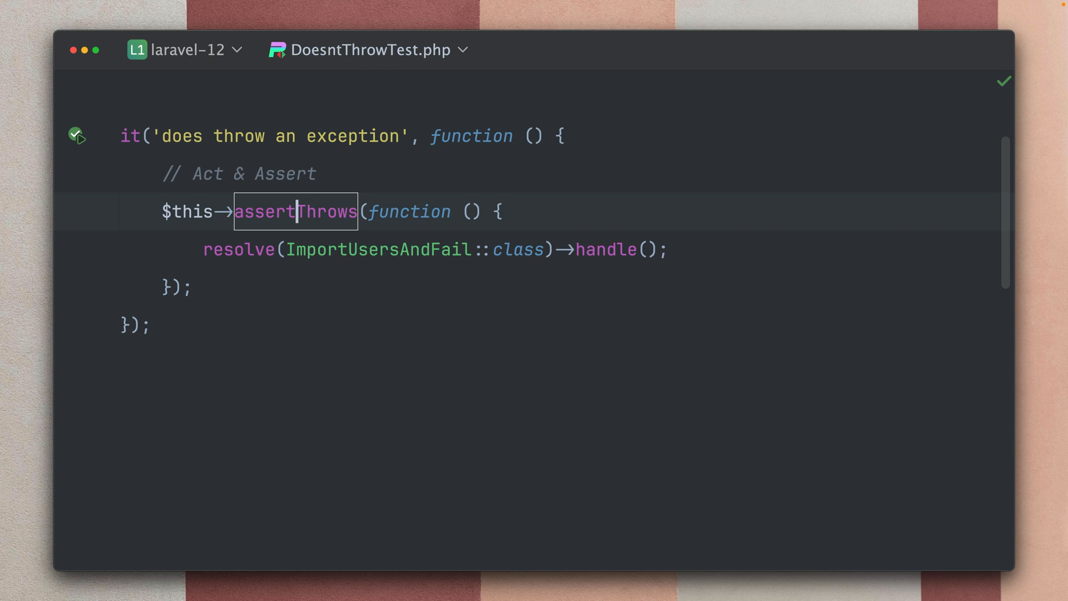
pyautogui.write('Doesnt')
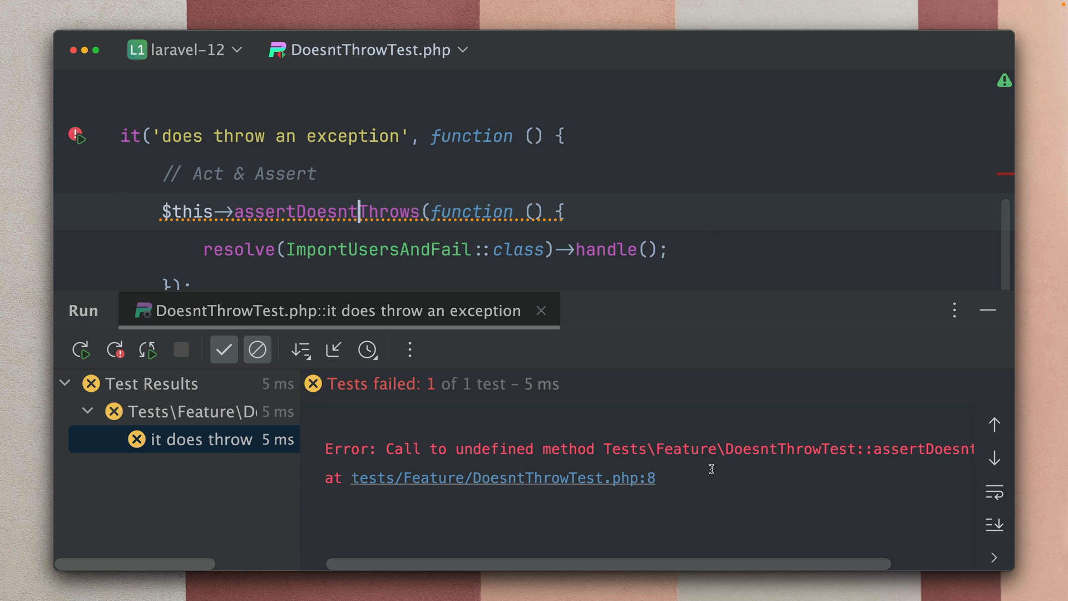
pyautogui.moveTo(640, 450)
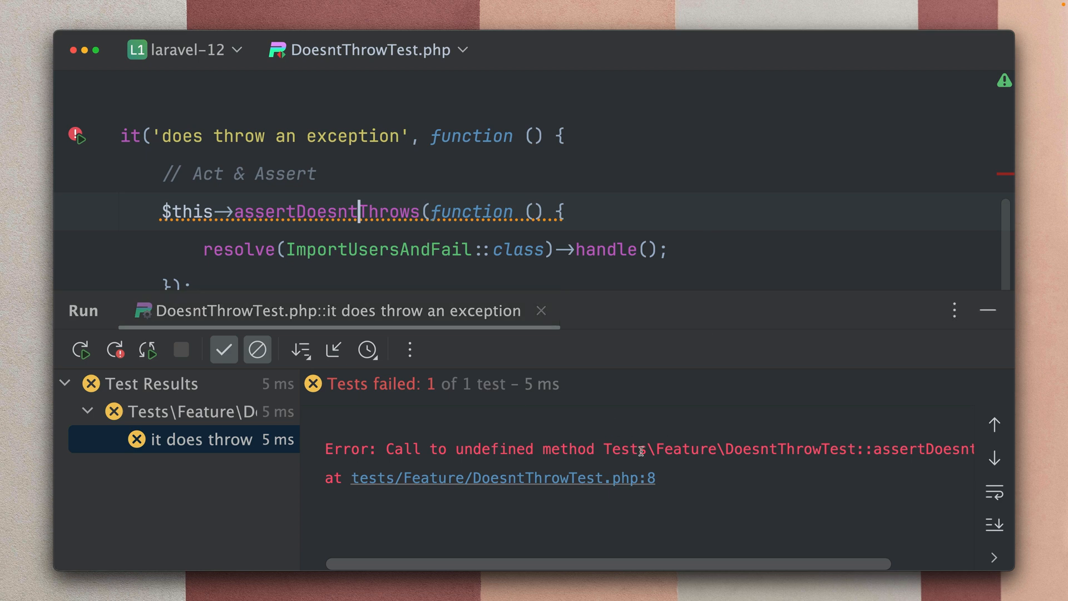
# Step: Rerun the test and read the unexpected InvalidArgumentException failure message
pyautogui.click(987, 311)
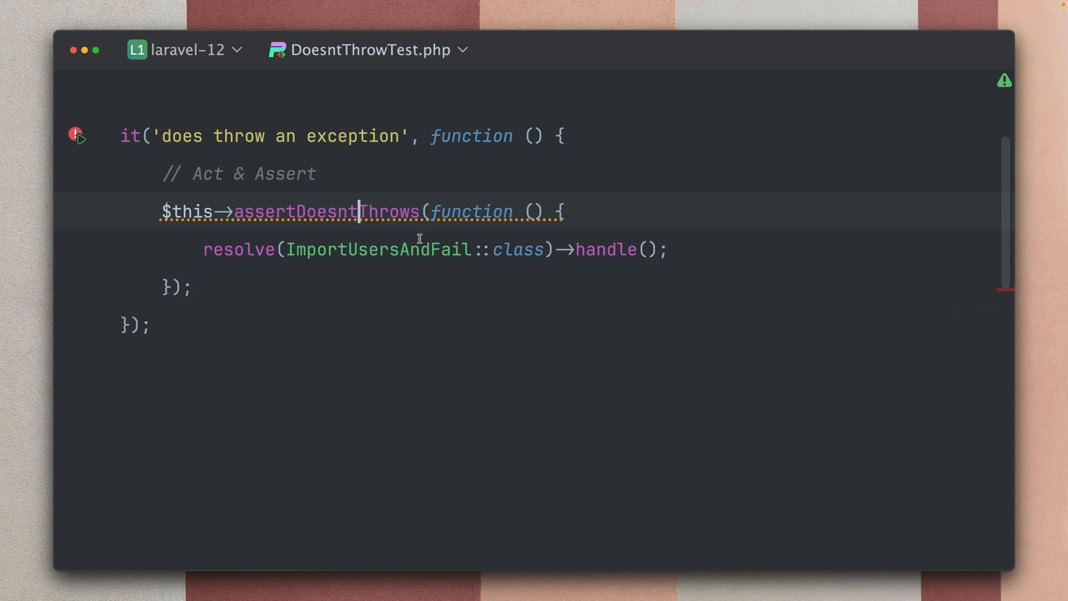
pyautogui.click(77, 136)
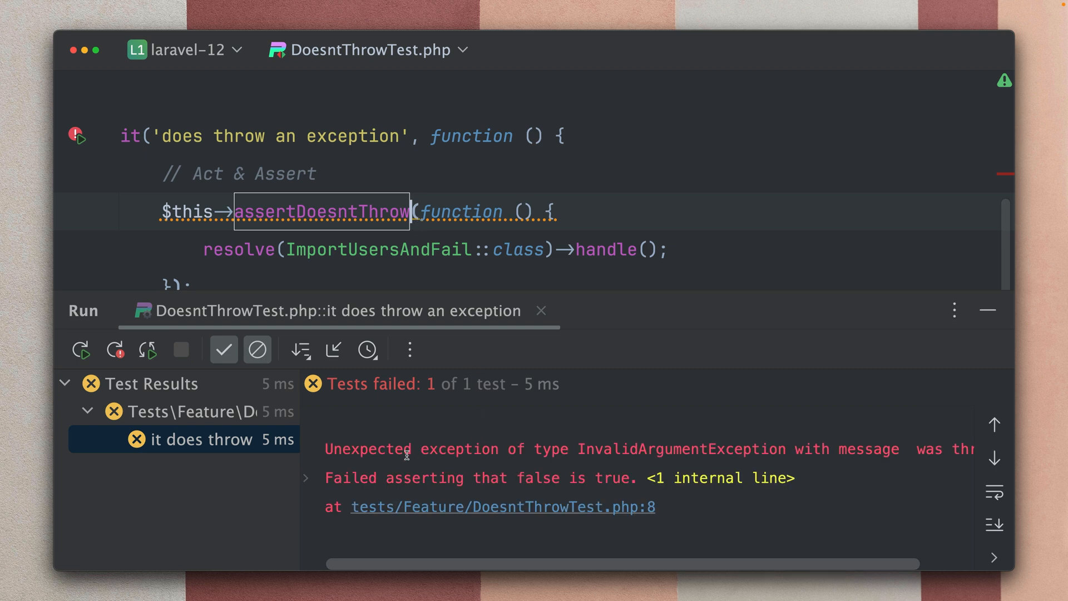
pyautogui.hscroll(3)
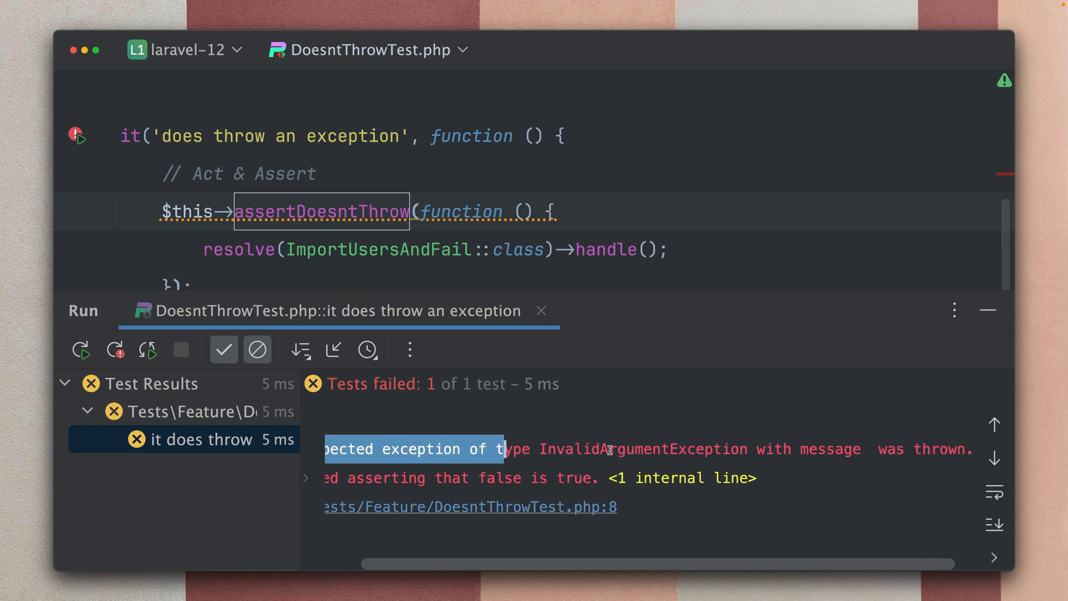
pyautogui.doubleClick(640, 449)
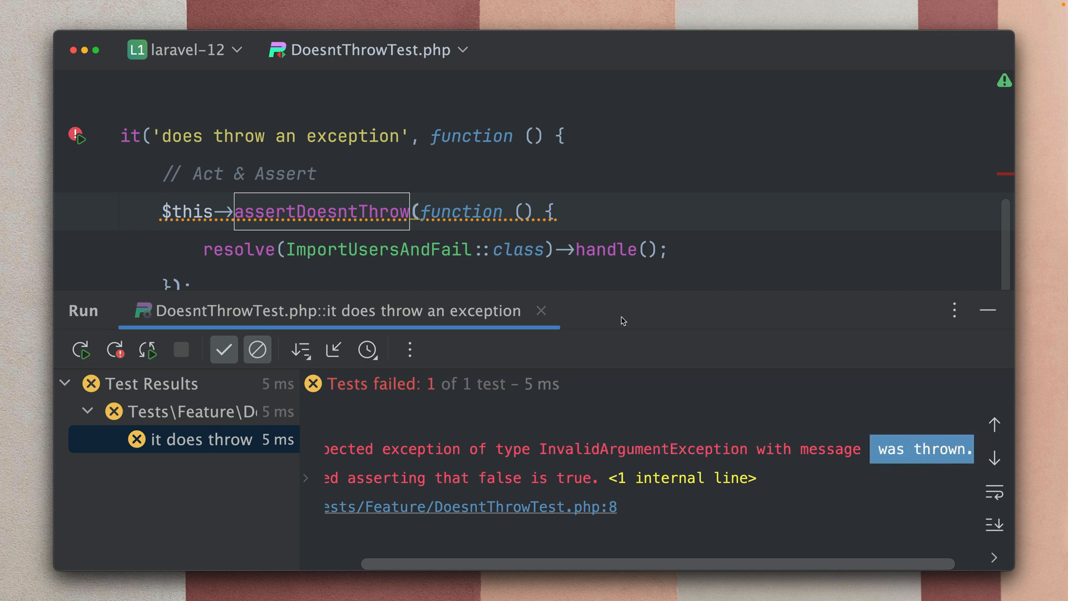
pyautogui.click(987, 311)
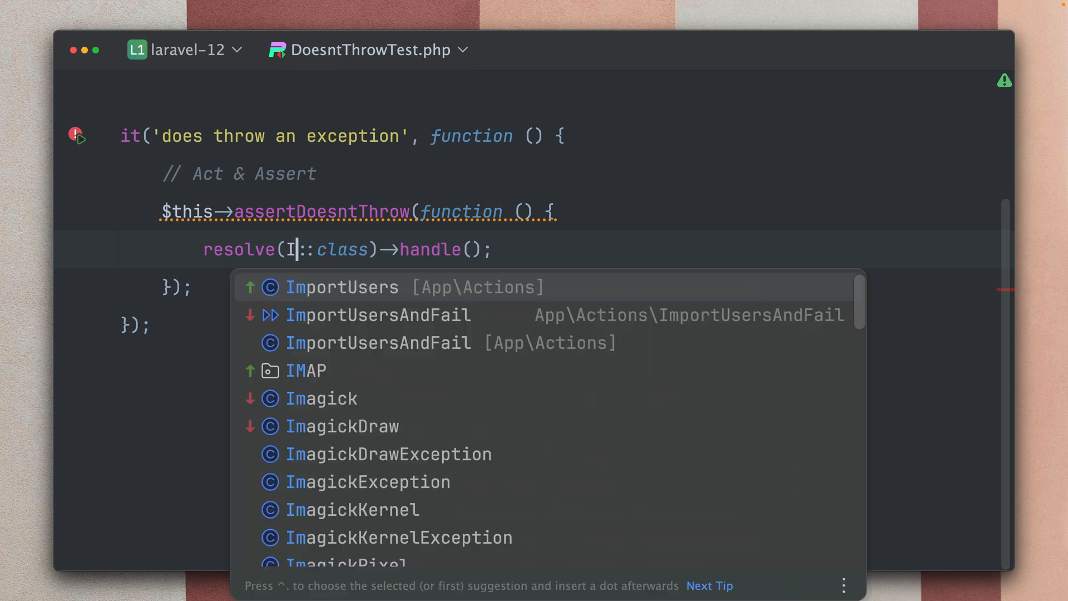
# Step: Resolve ImportUsers instead of ImportUsersAndFail and rerun the test so it passes
pyautogui.click(341, 287)
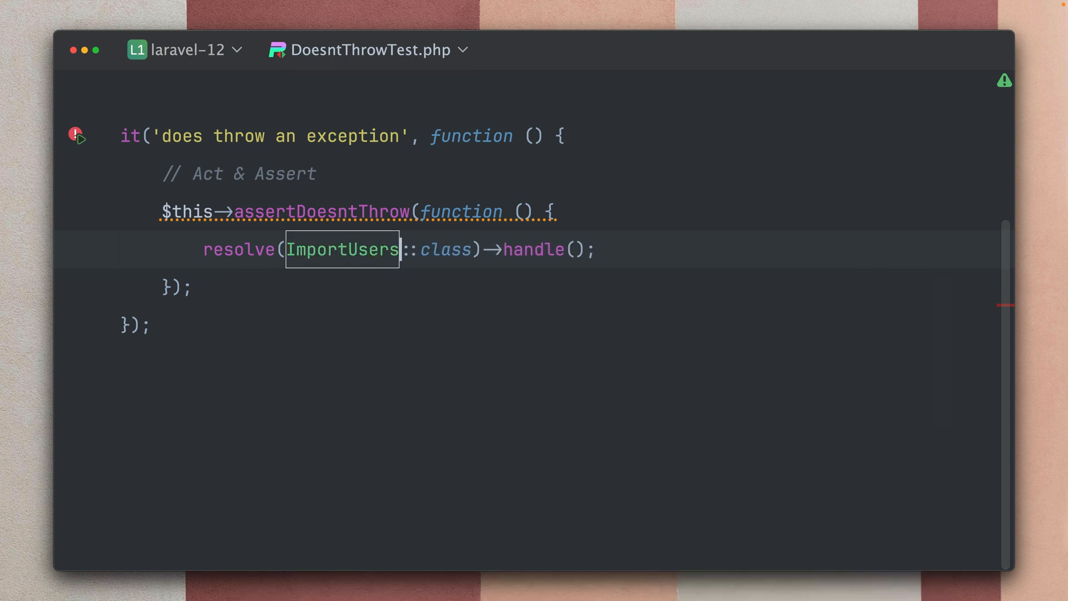
pyautogui.click(76, 136)
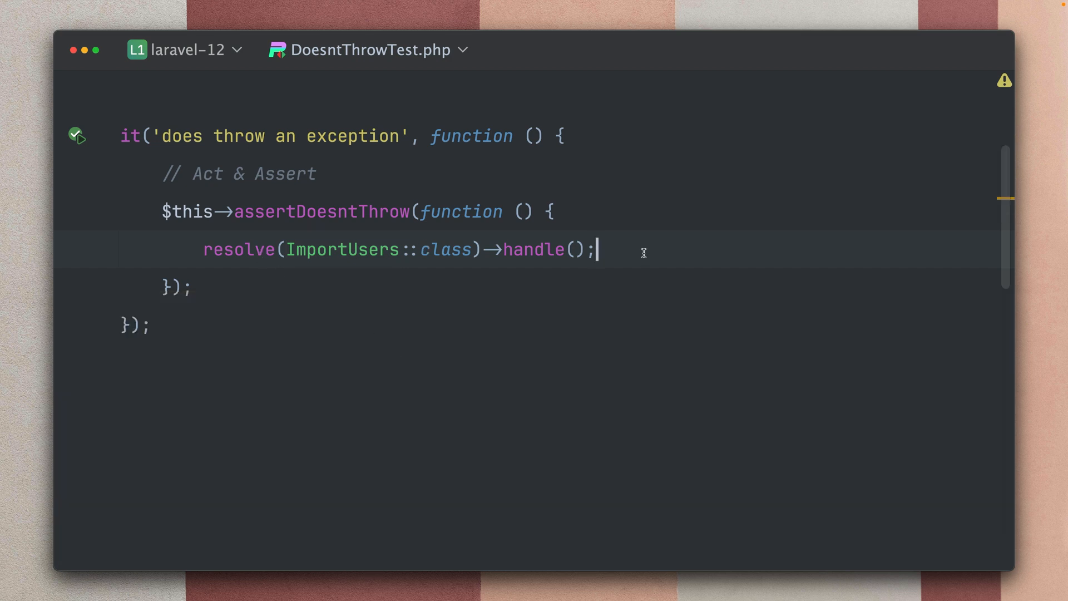
pyautogui.doubleClick(289, 212)
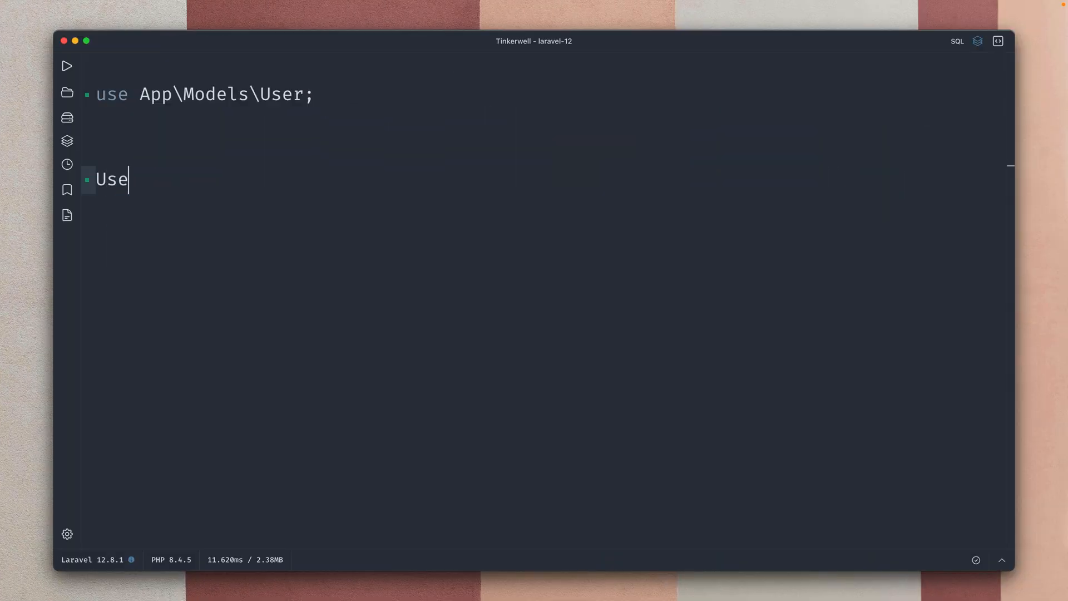
pyautogui.write('r::where(')
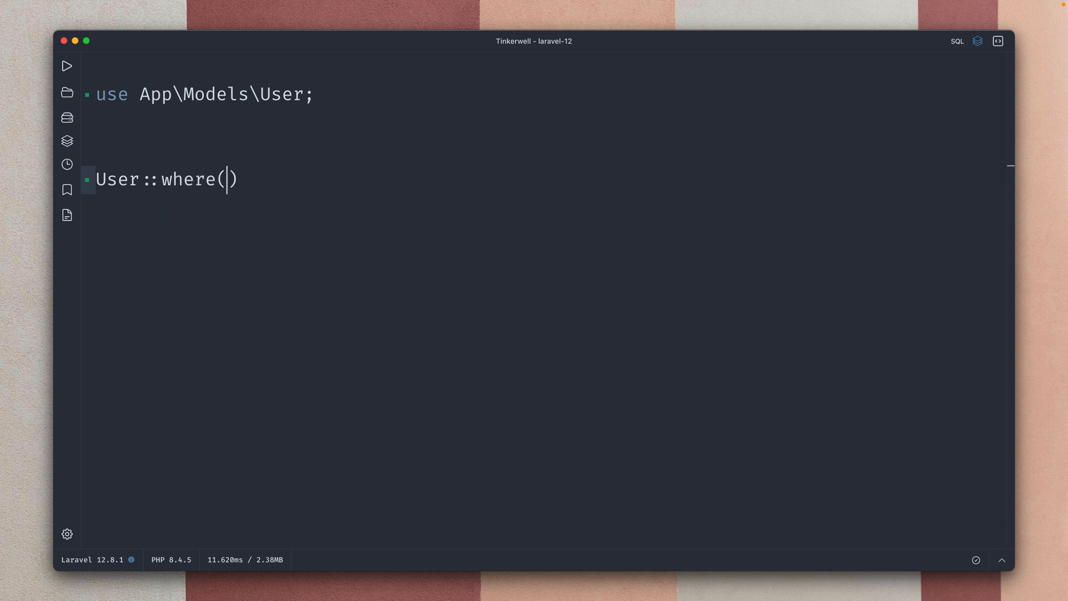
pyautogui.write("'email',")
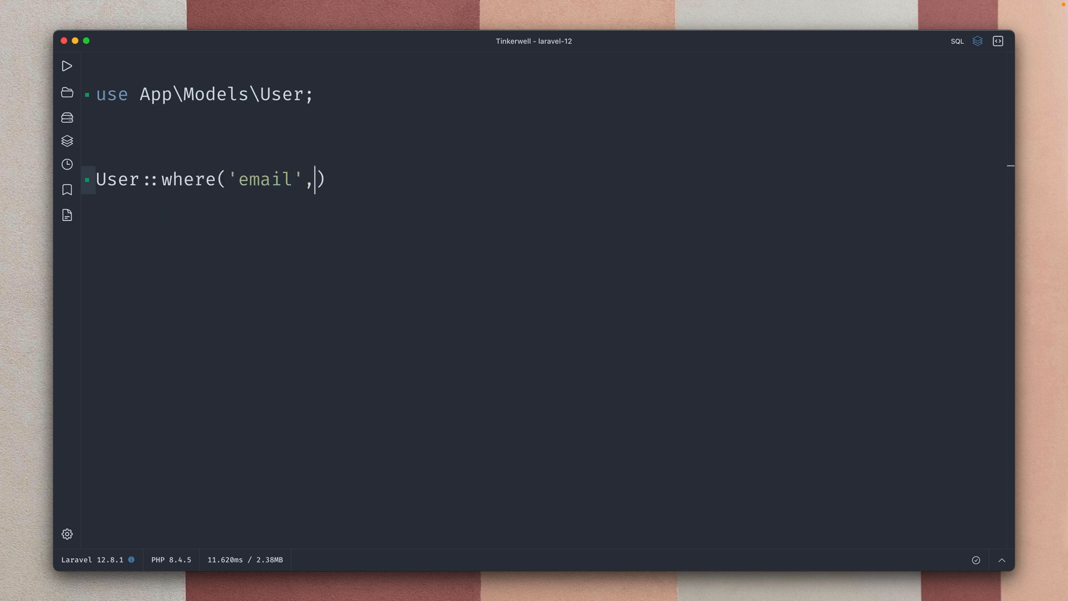
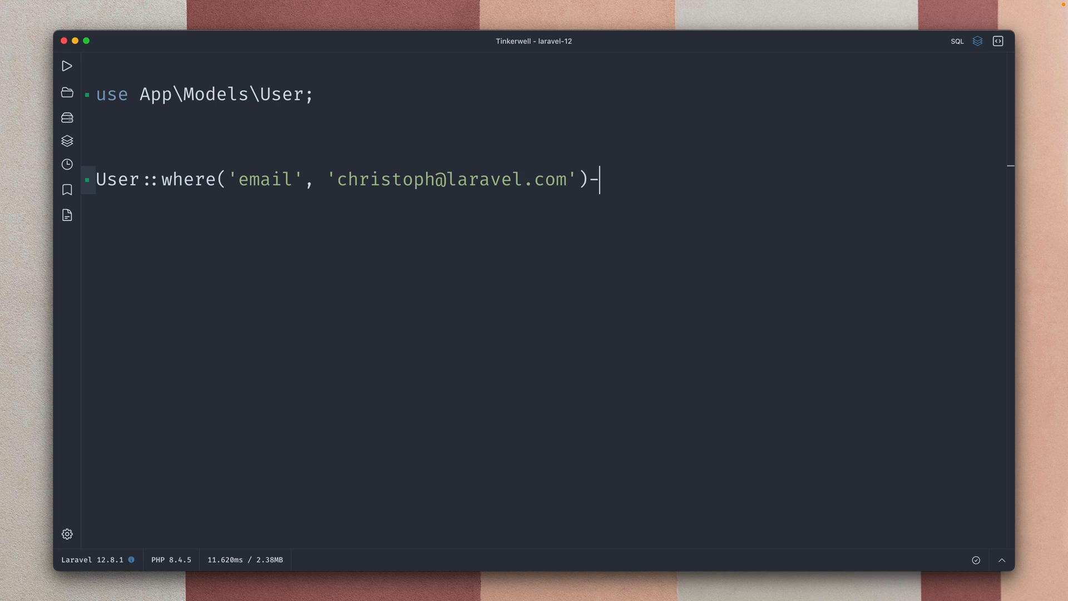
pyautogui.write('>')
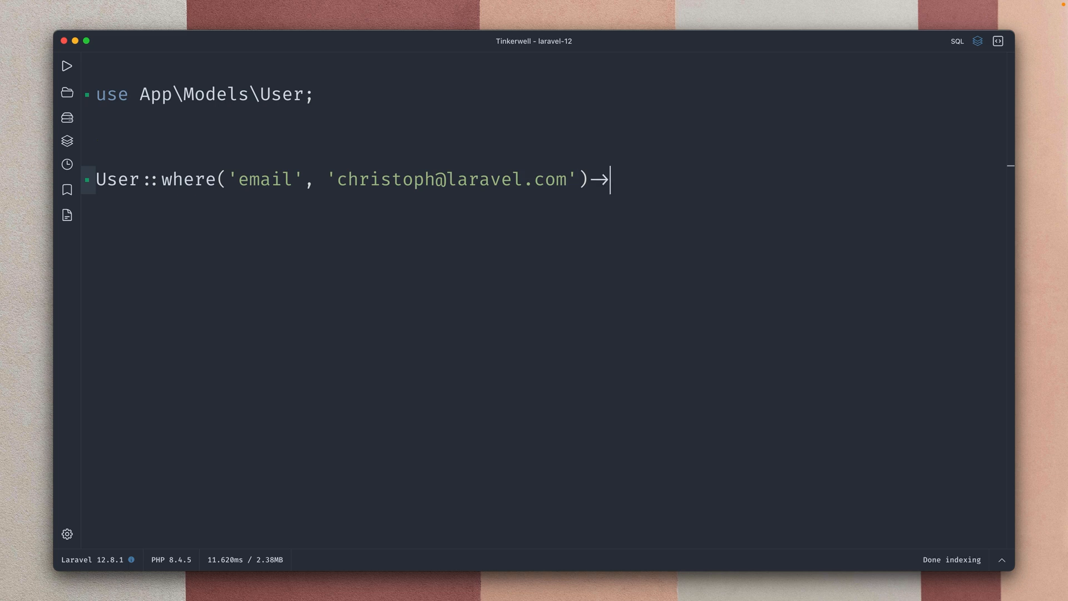
pyautogui.write('get();')
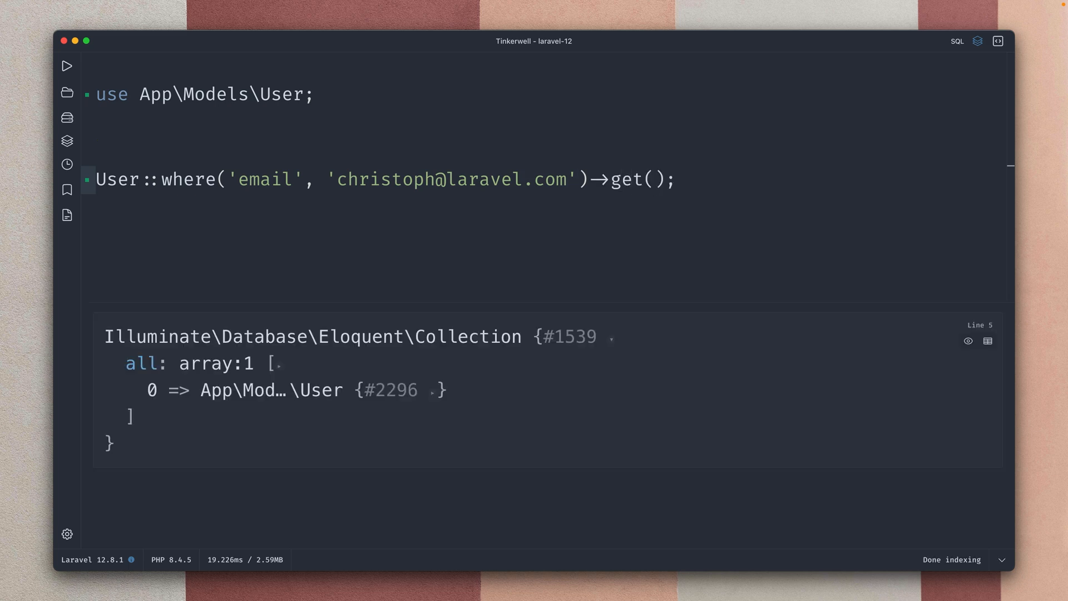
# Step: Replace get() with first() and run it, then swap in sole()
pyautogui.press('Backspace')
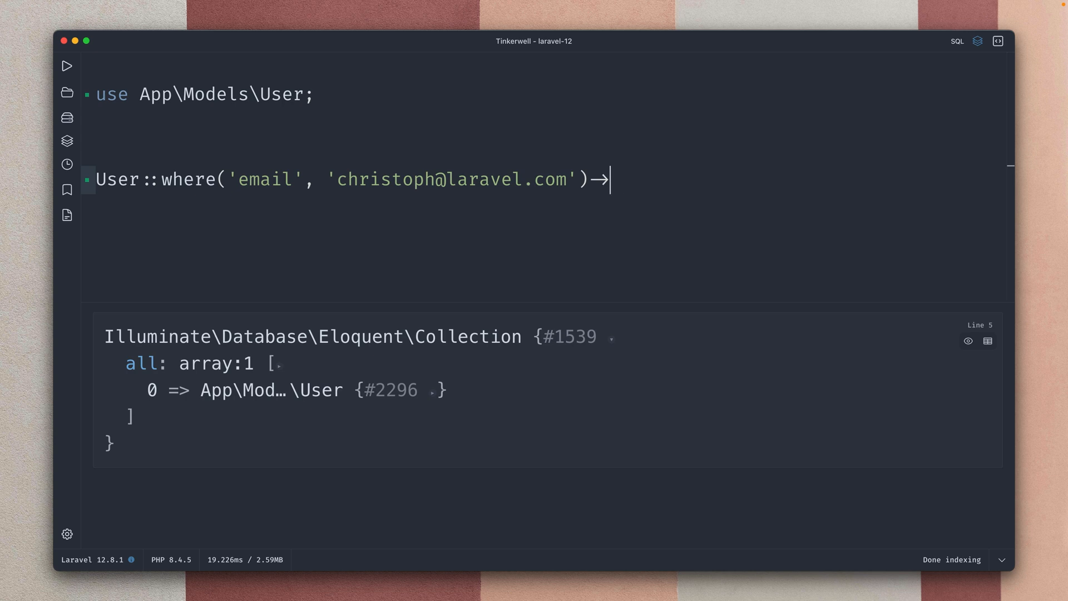
pyautogui.write('first();')
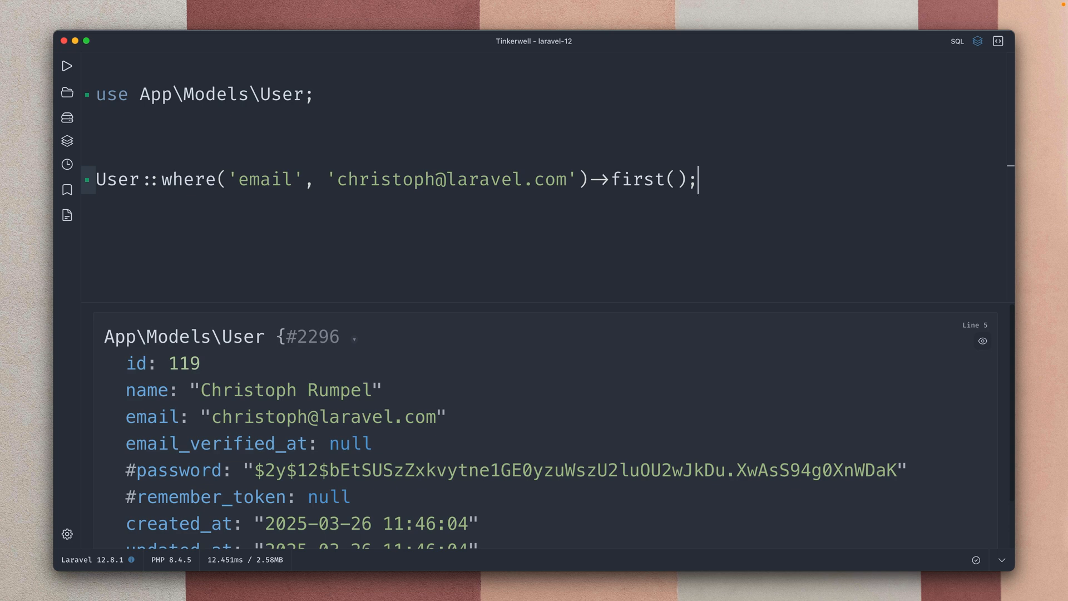
pyautogui.press('backspace')
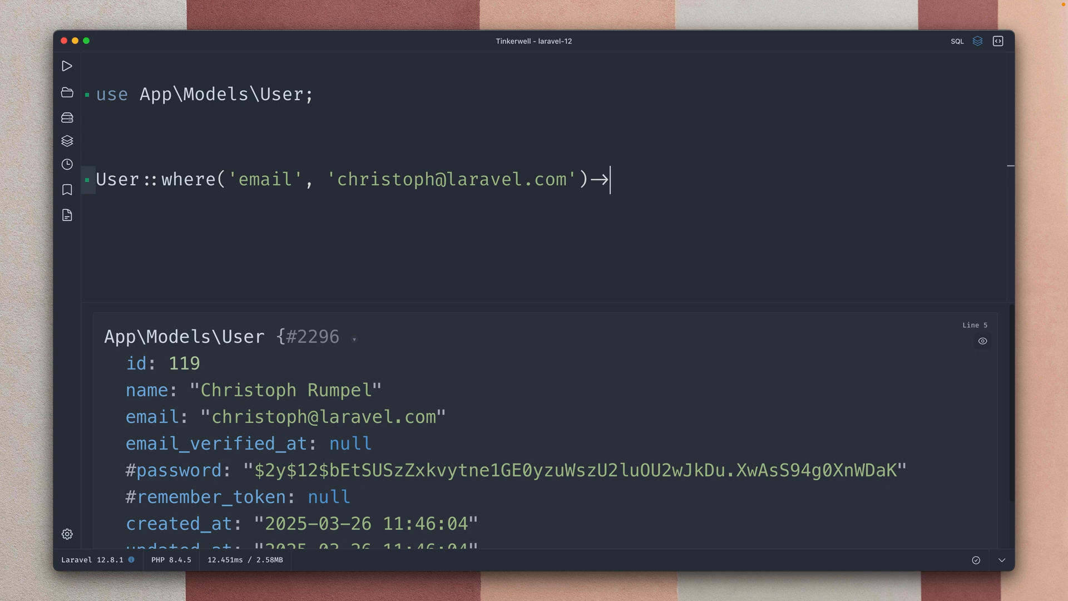
pyautogui.write('sole();')
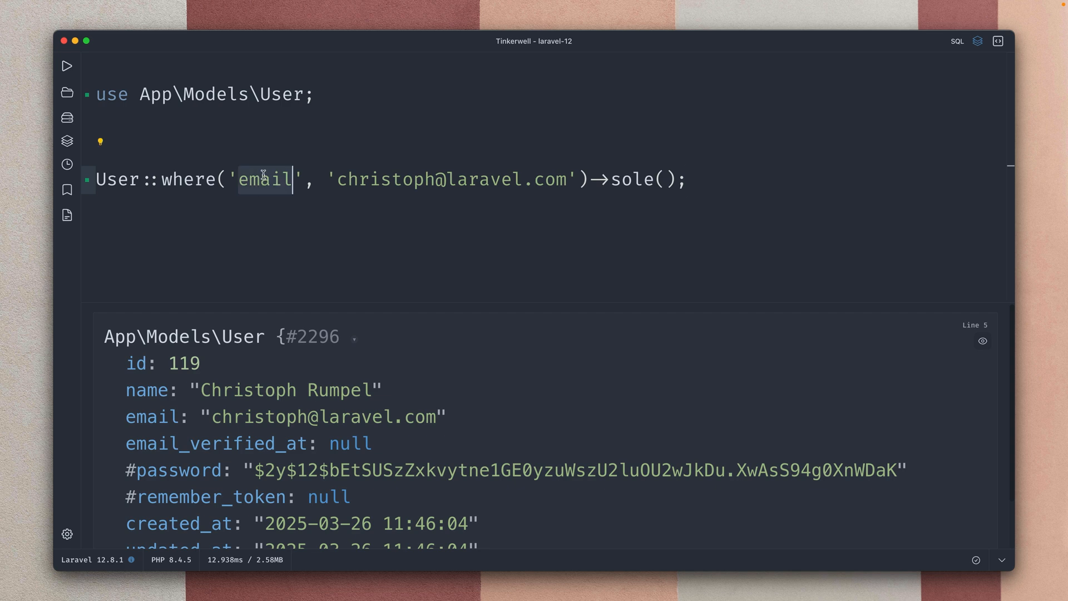
# Step: Filter the sole() query by name 'Christoph Rumpel' and toggle Detail Dive on the 2-records error
pyautogui.write('name')
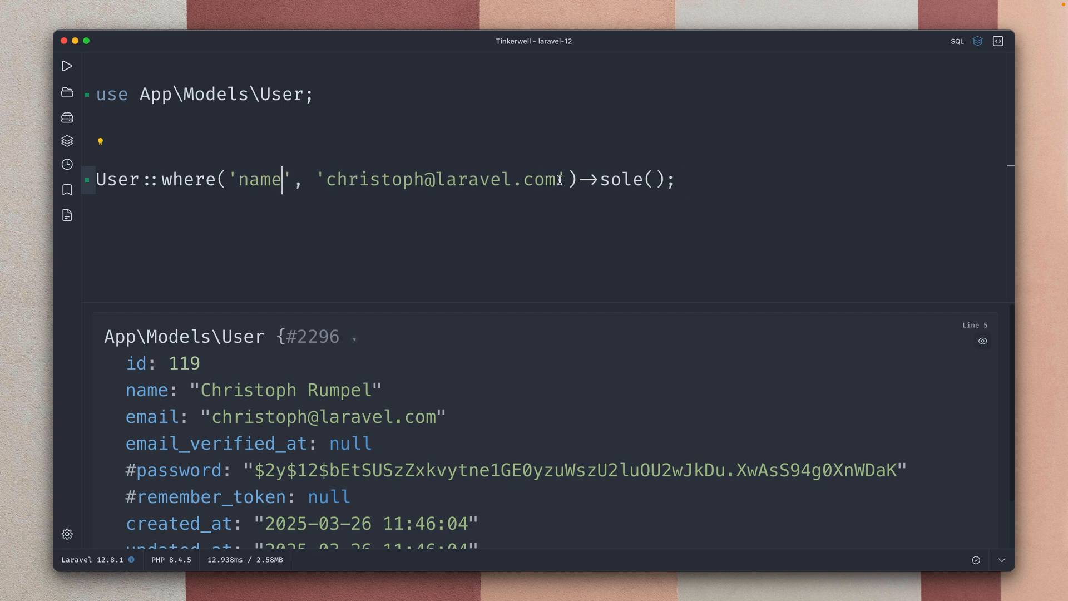
pyautogui.write('Chjr')
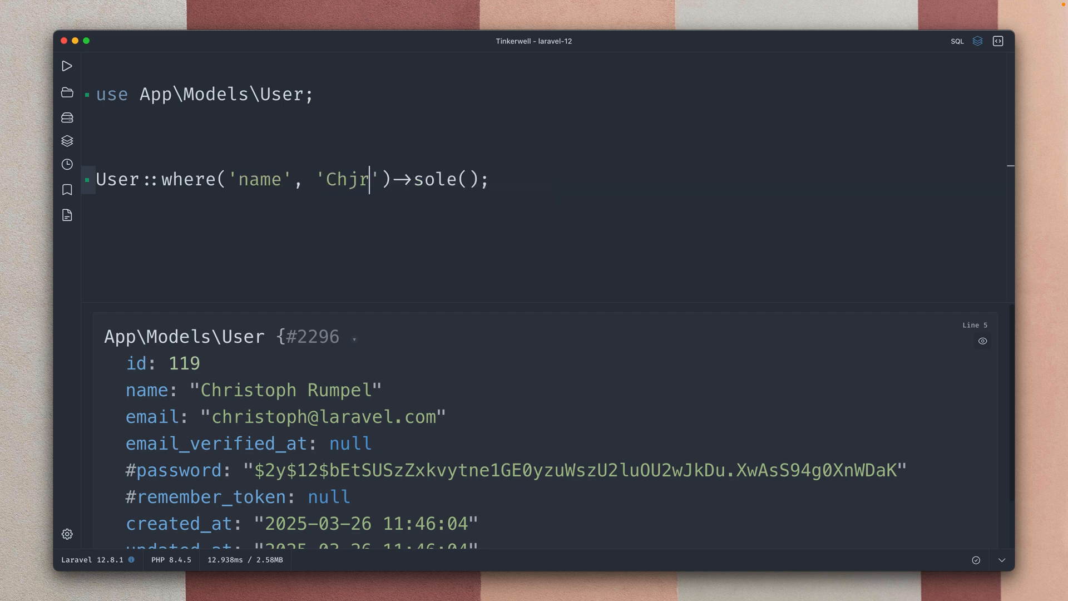
pyautogui.write('Christoph Rumpel')
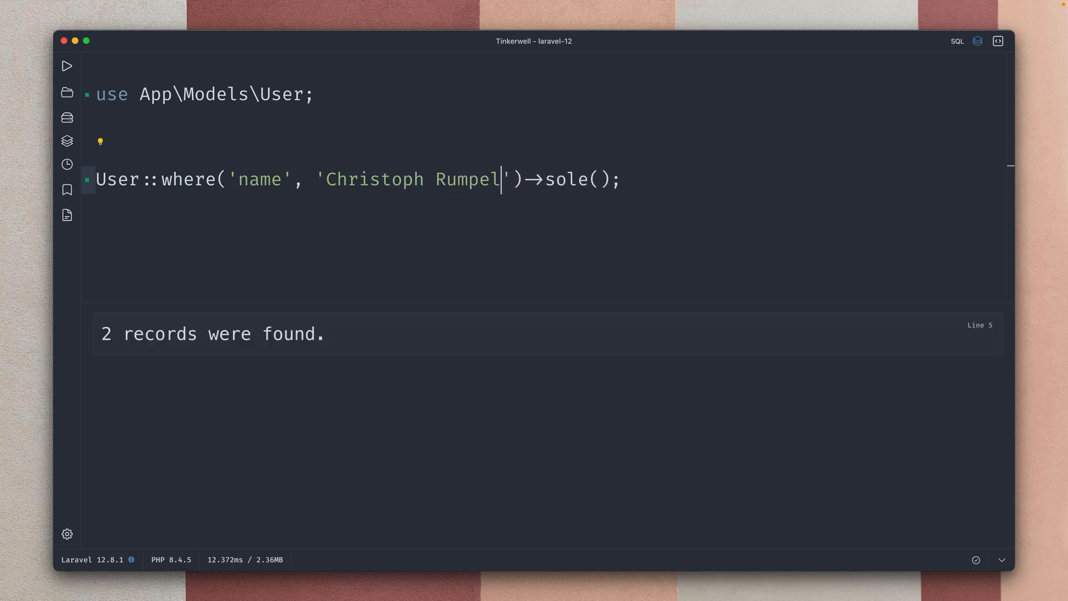
pyautogui.moveTo(1022, 55)
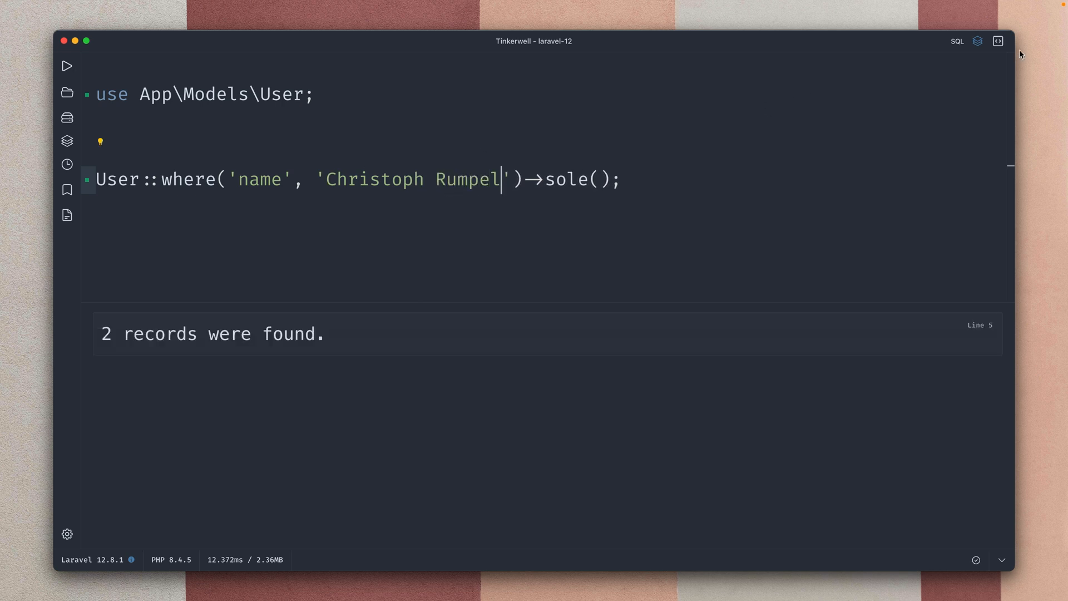
pyautogui.click(67, 66)
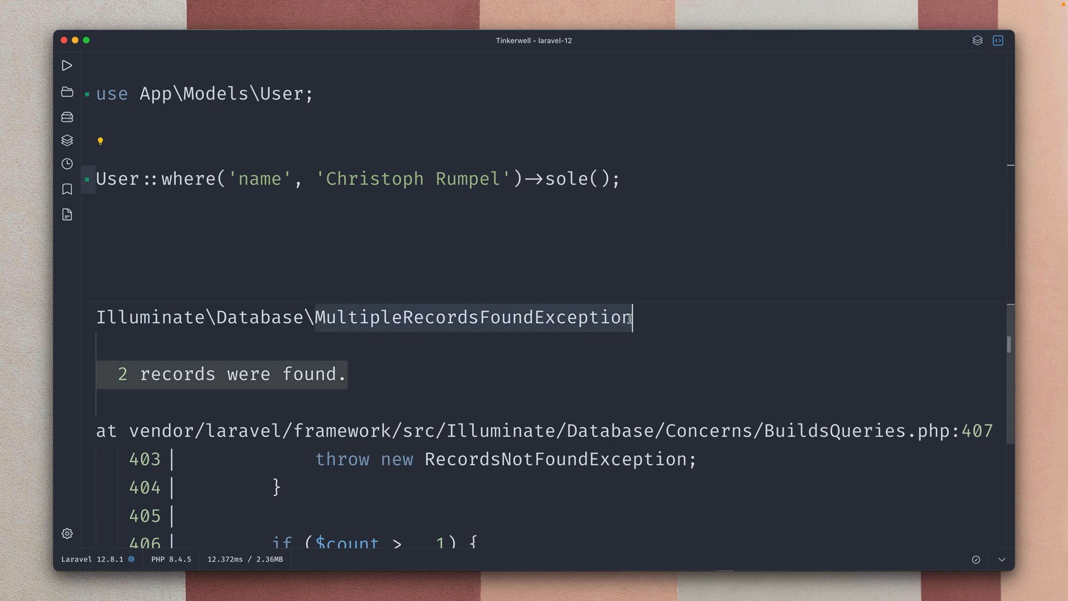
pyautogui.moveTo(977, 41)
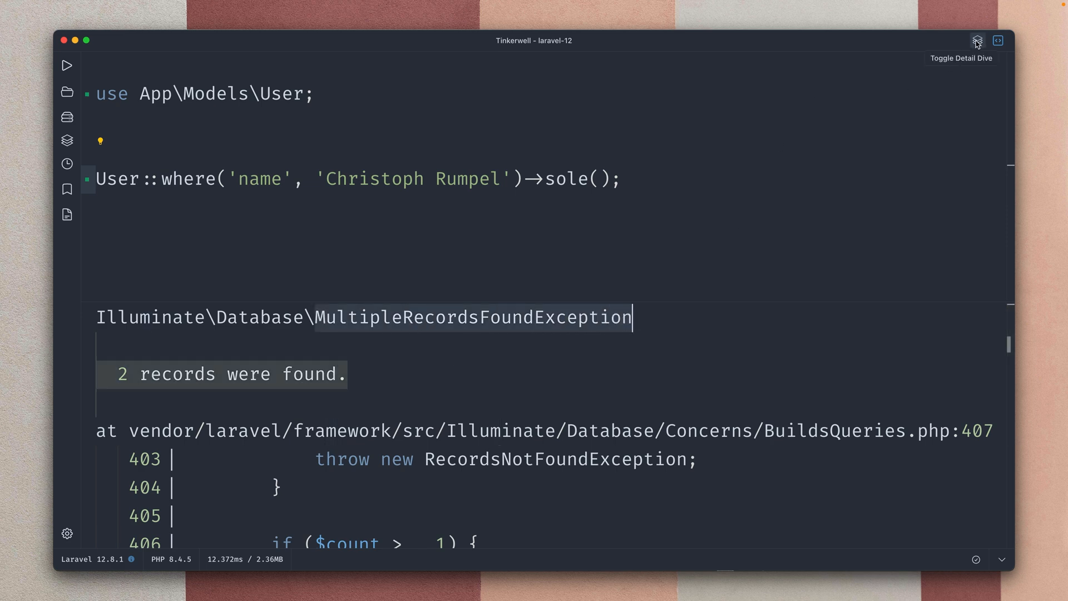
pyautogui.click(977, 40)
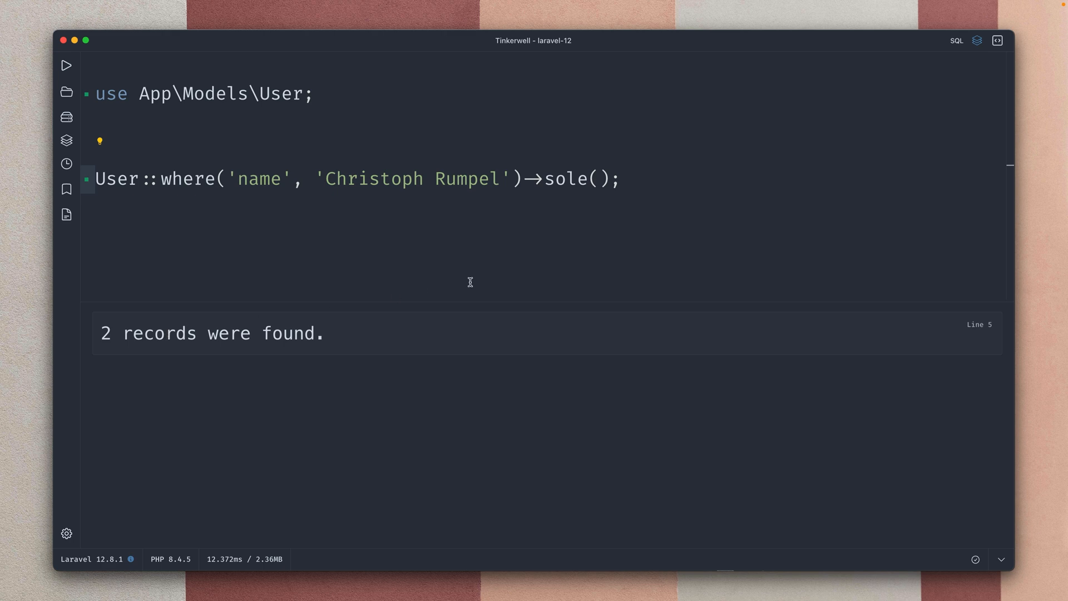
pyautogui.moveTo(667, 172)
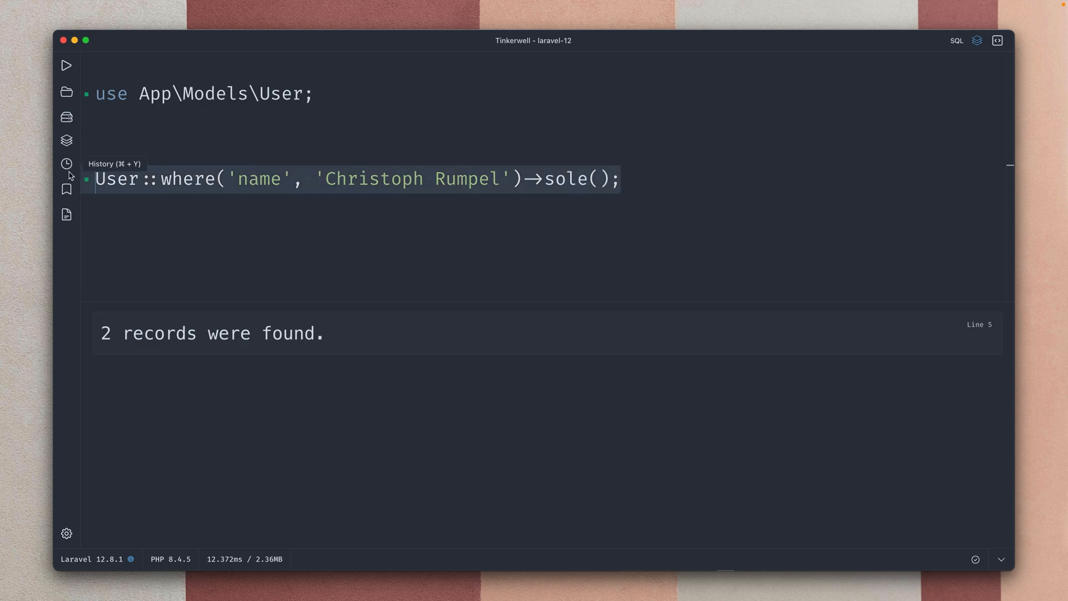
# Step: Run Arr::sole(['christoph']) to get 'christoph', then add 'test' to see '2 items were found.'
pyautogui.write('Arr::sole([]);')
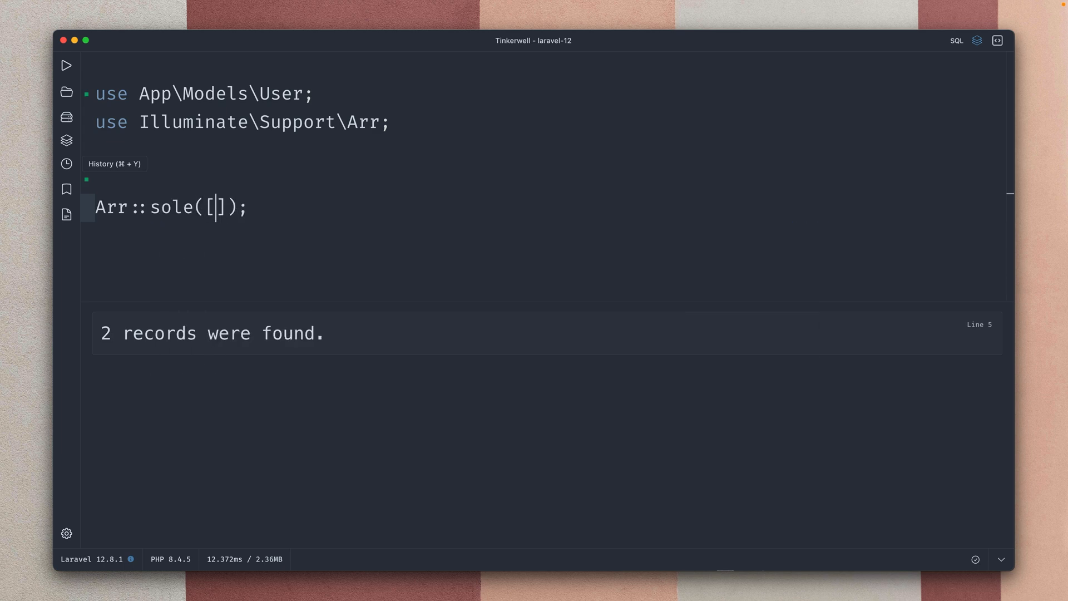
pyautogui.write("'")
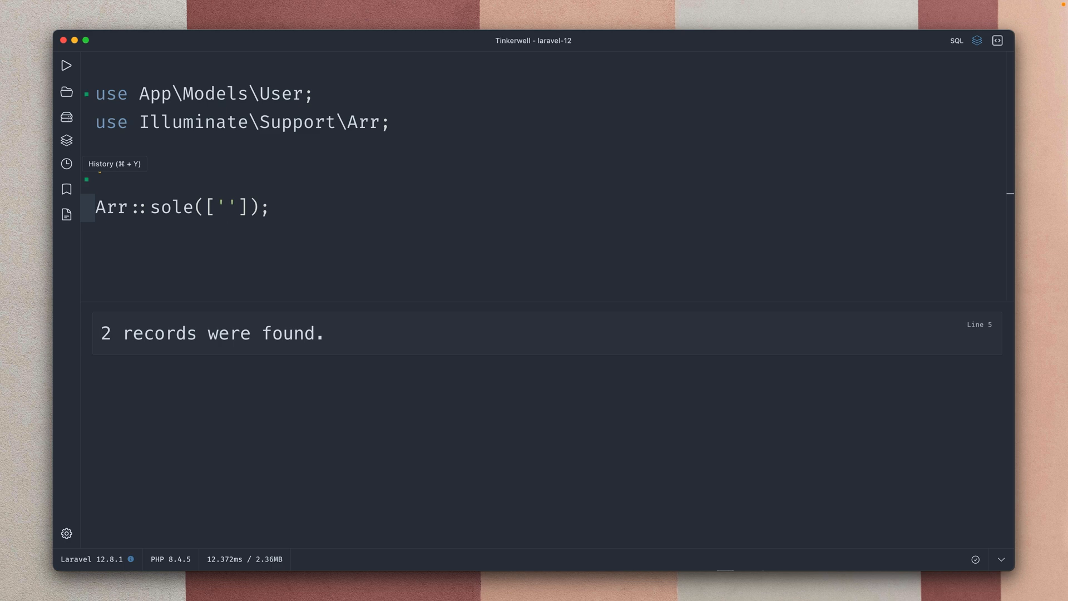
pyautogui.write('christoph')
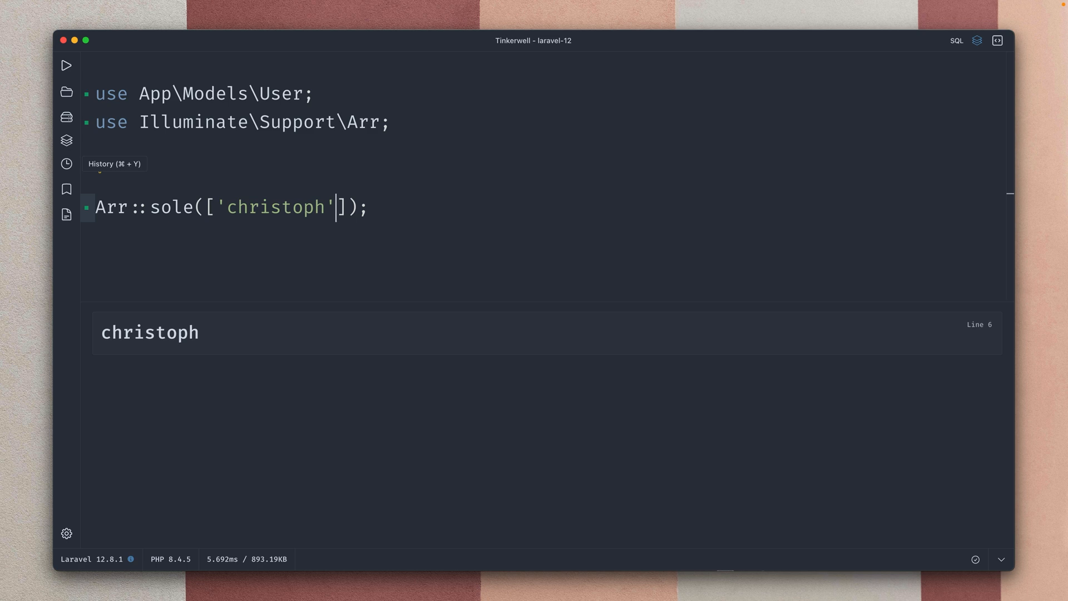
pyautogui.write(", 'test'")
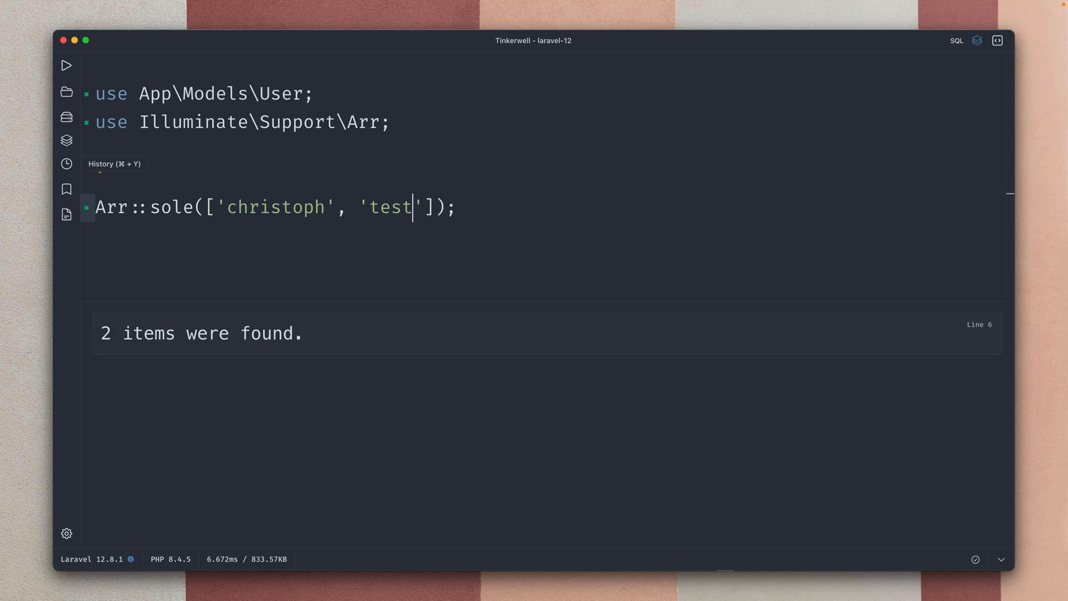
pyautogui.moveTo(71, 176)
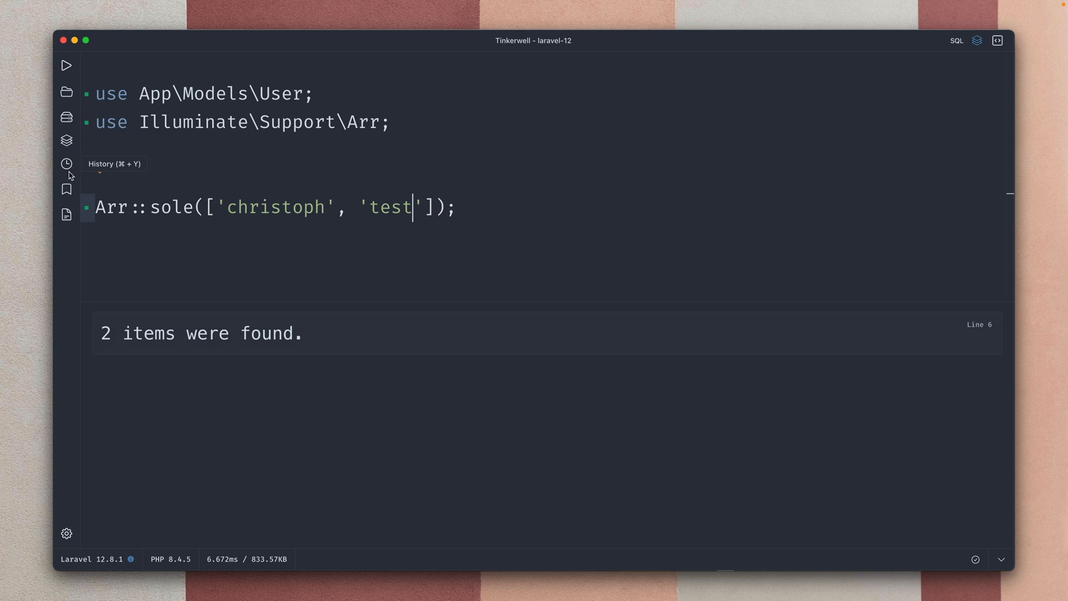